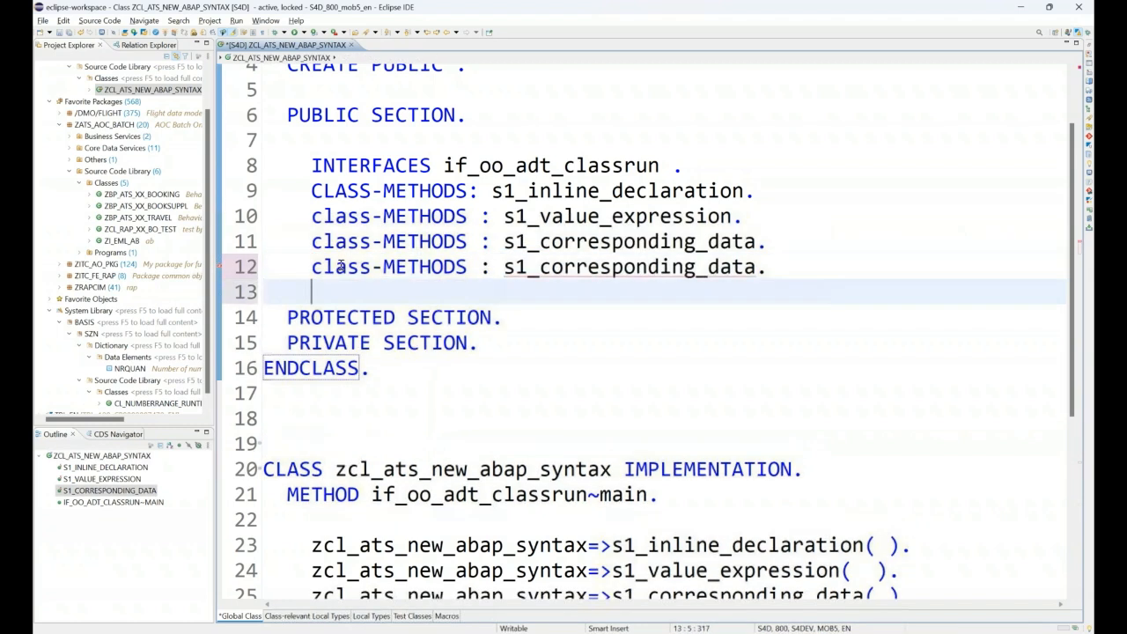
Rename the duplicated method declaration on line 12 to the new s1_cond_conv_exp method.
double_click(634, 267)
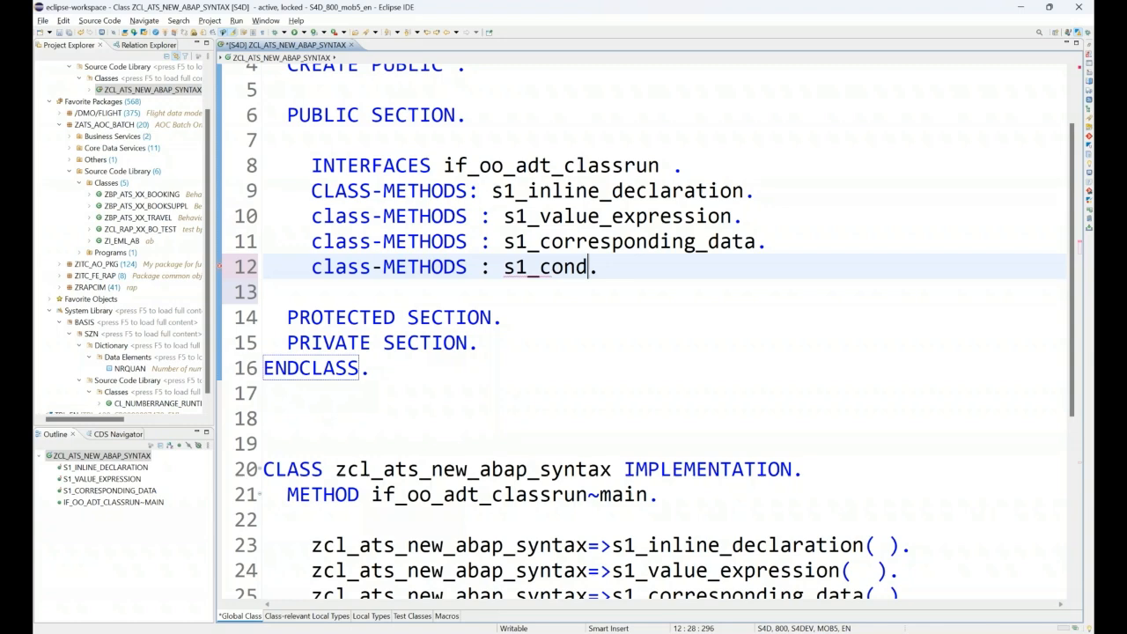
text(_conv_ext)
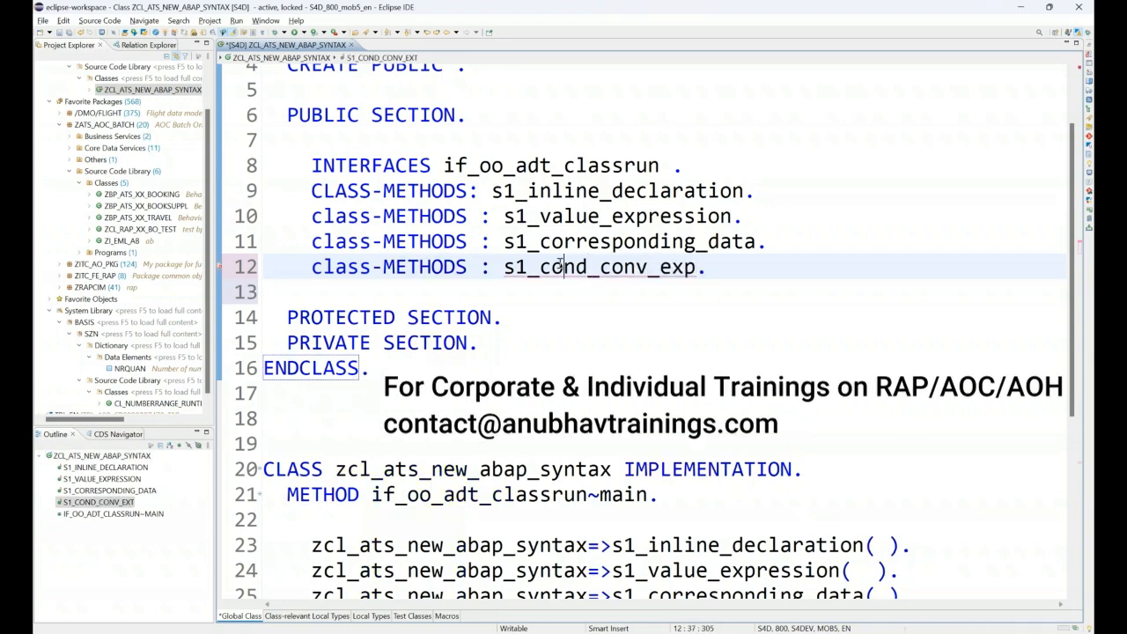
scroll(down, 3)
text(zcl_ats_new_abap_syntax=>s1_cond_conv_exp( ).)
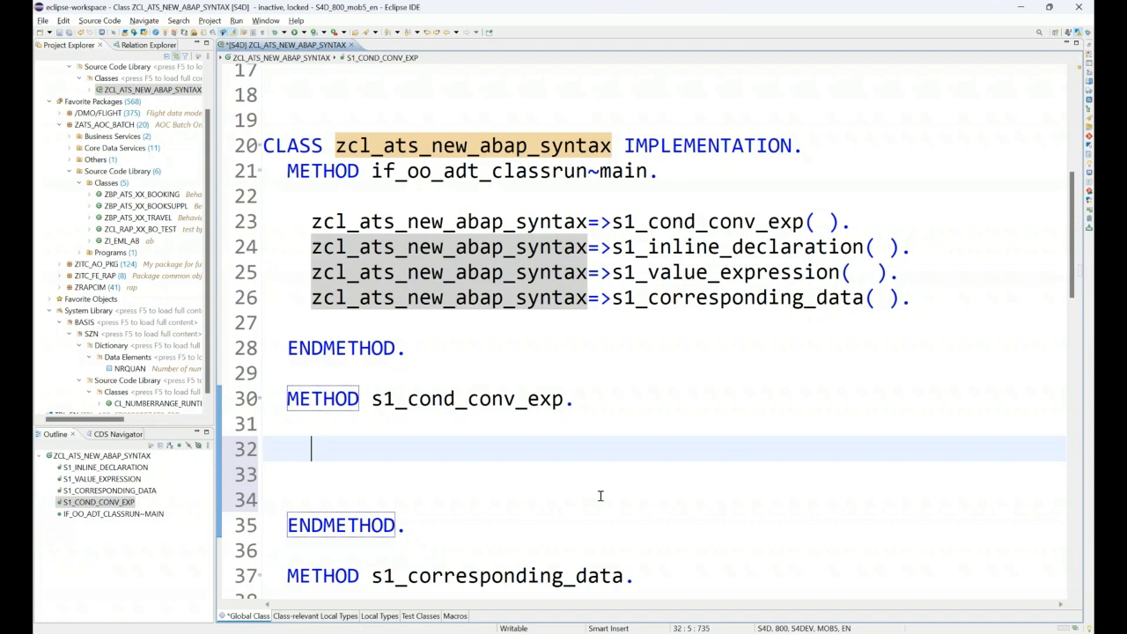
Write DATA : lv_numc TYPE numc04 VALUE '0600', lv_num TYPE i, then start a line with lv_num.
text(d)
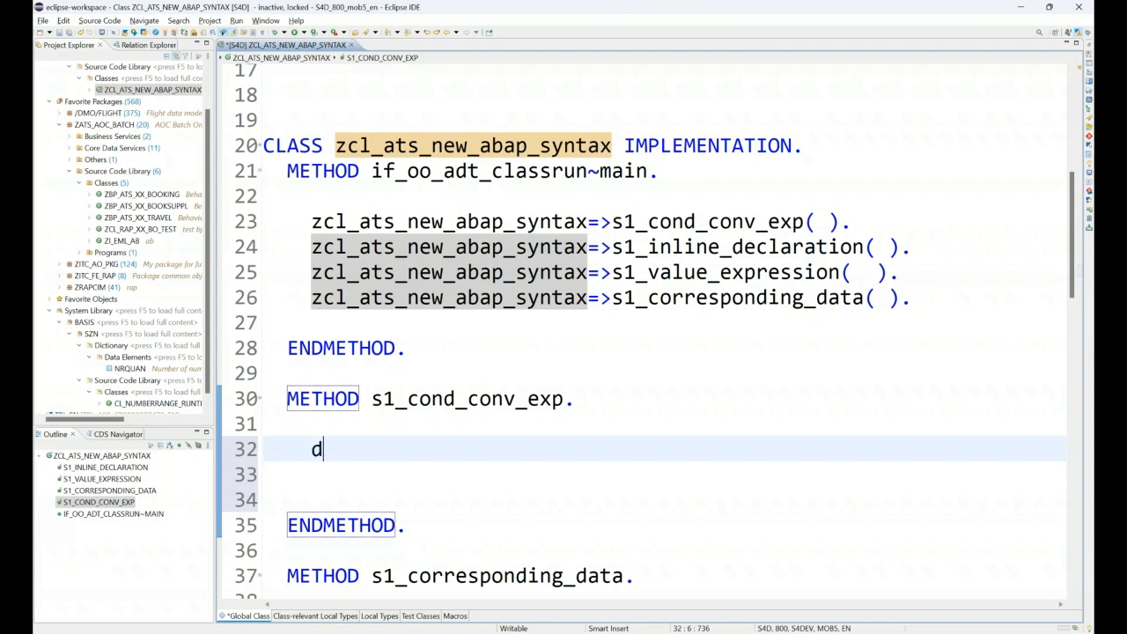
text(ata :)
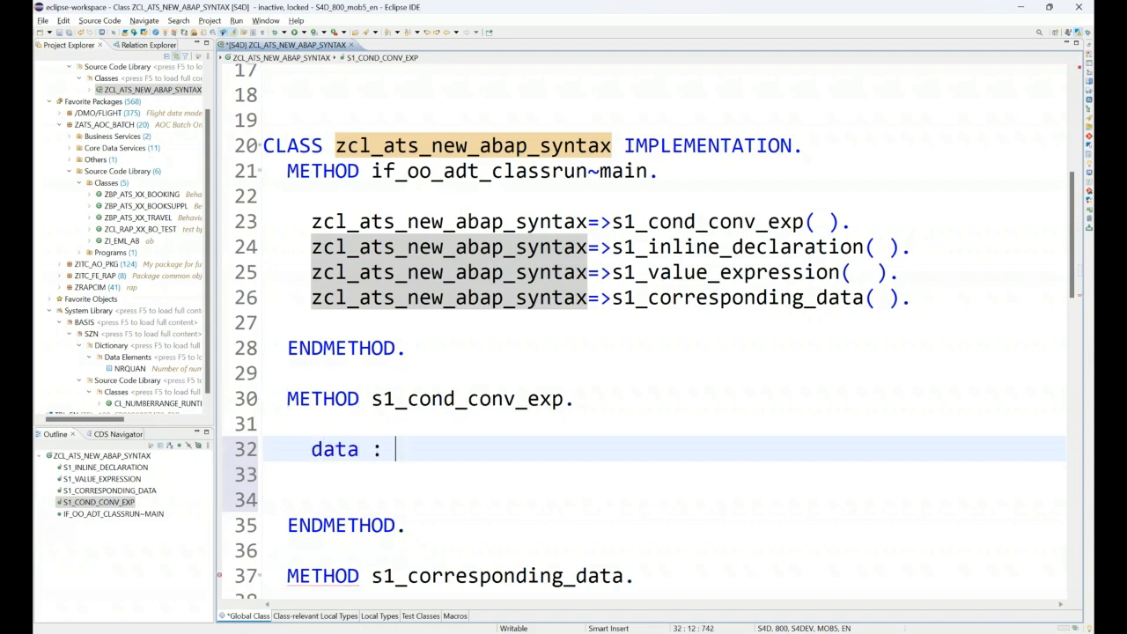
text(lv_numc)
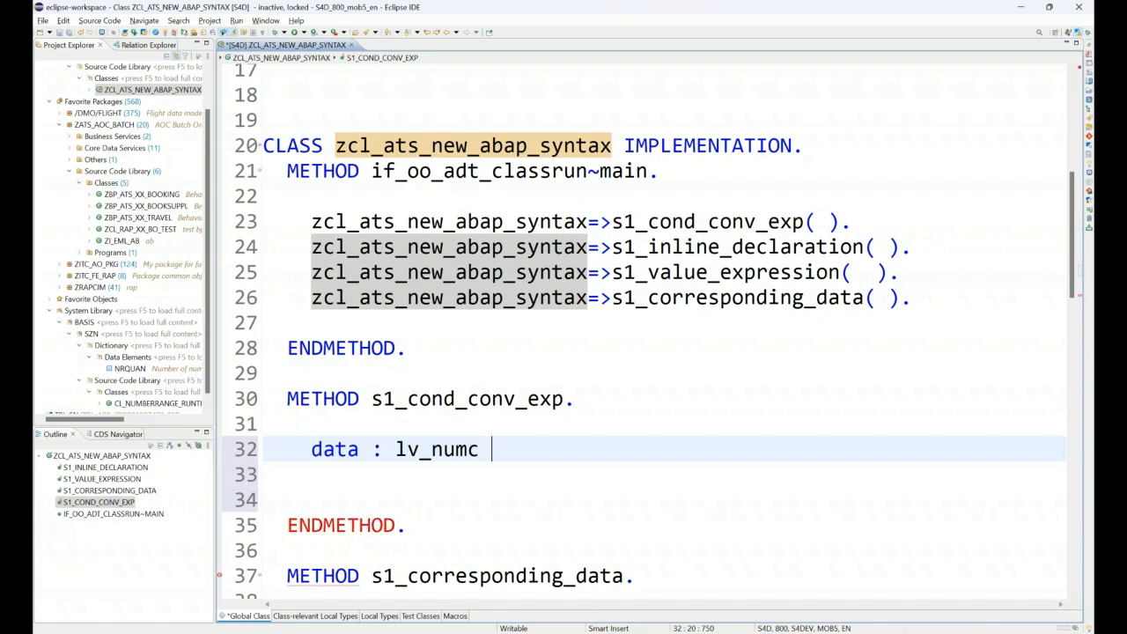
text(type nimc0)
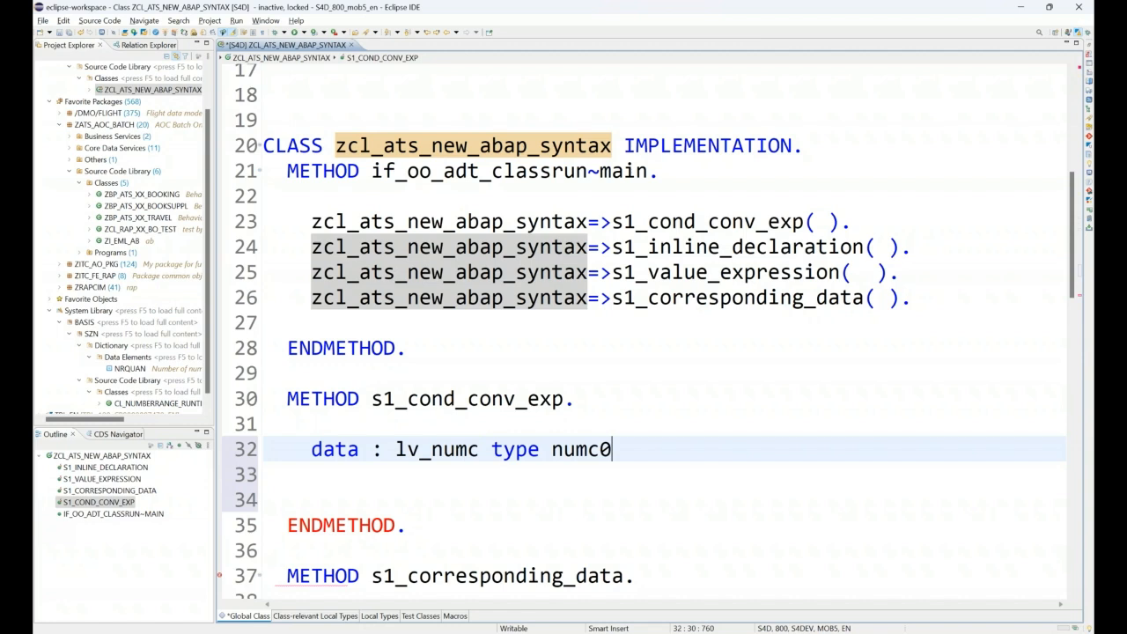
text(4)
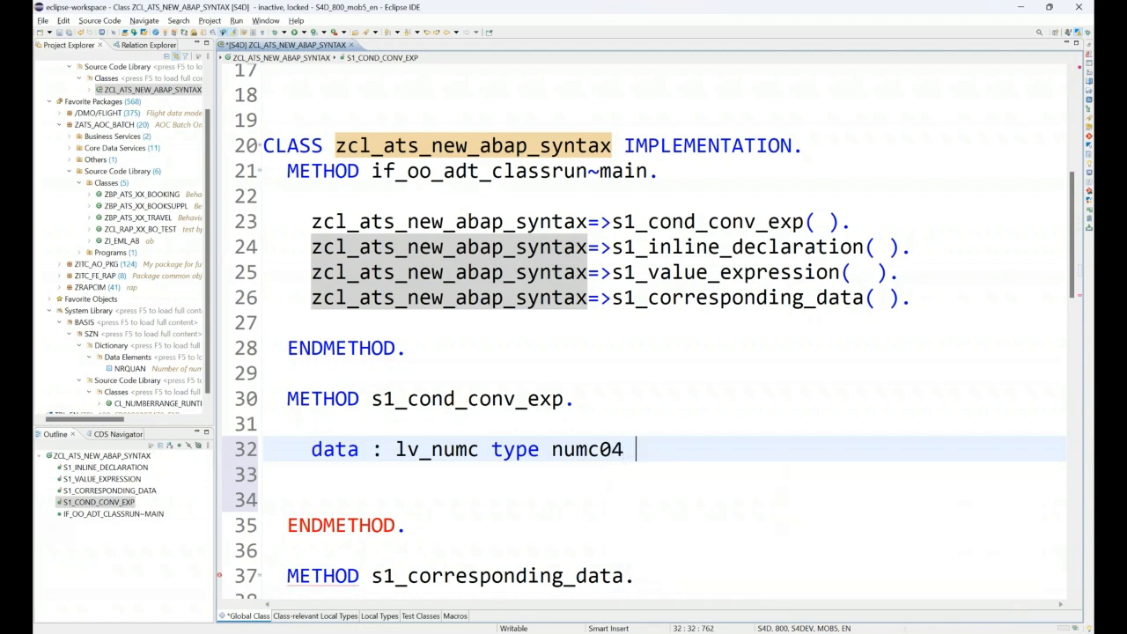
text(value '0')
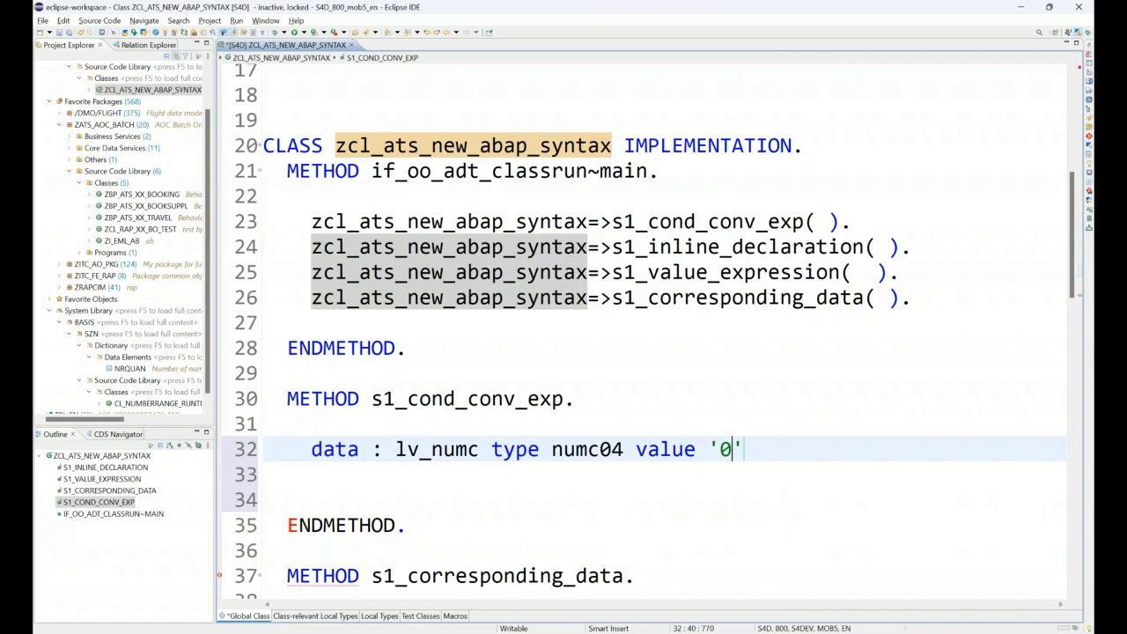
text(600)
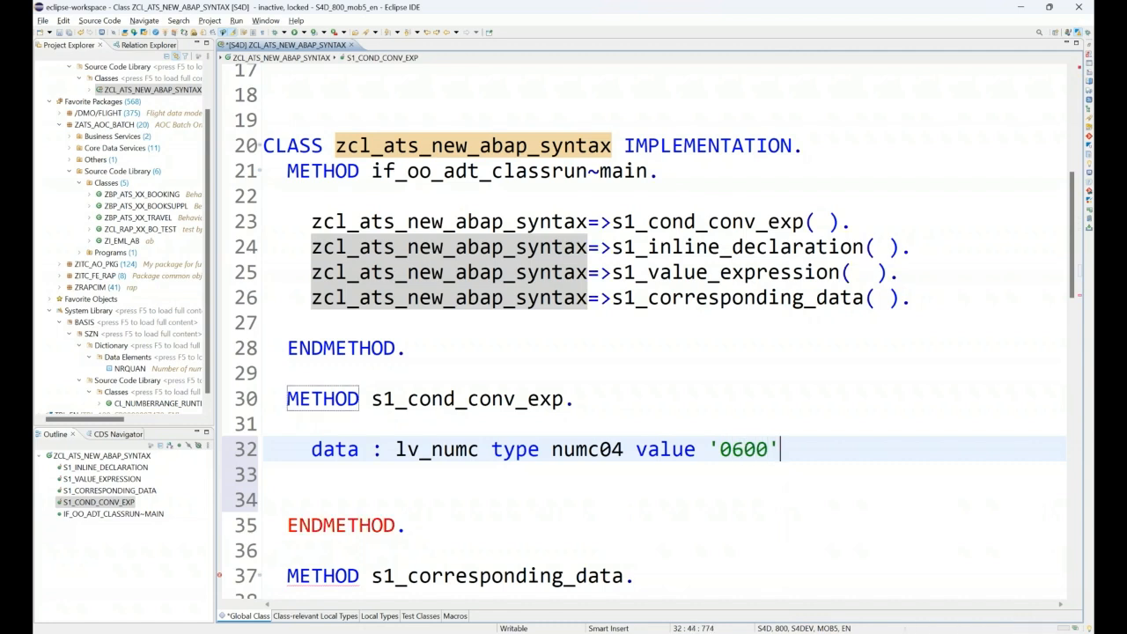
text(,)
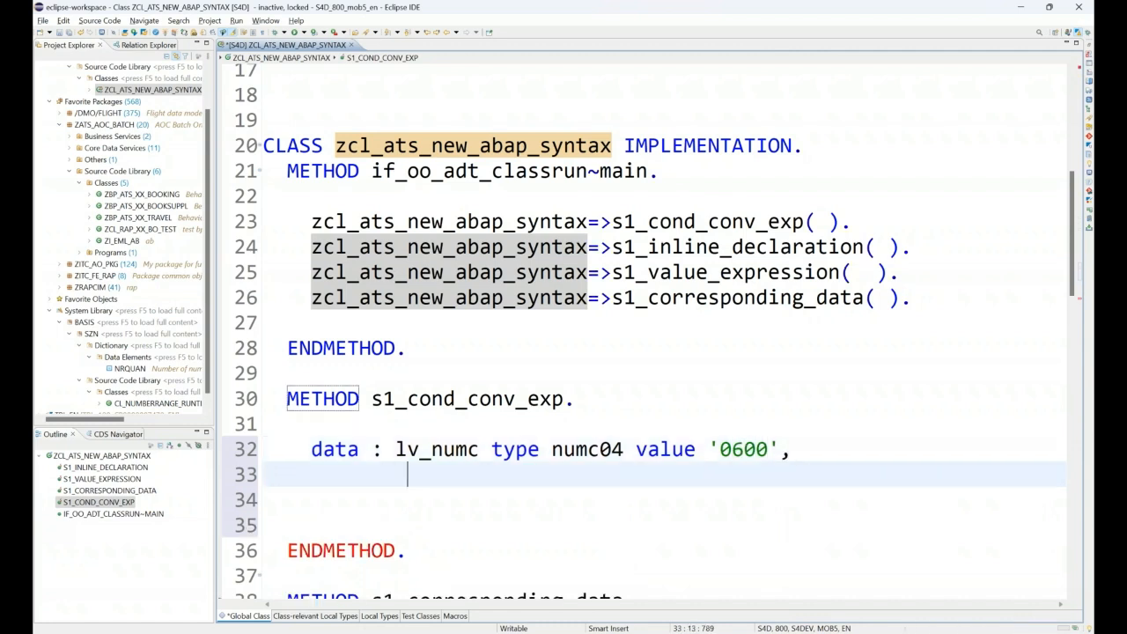
text(lv_num  type i.)
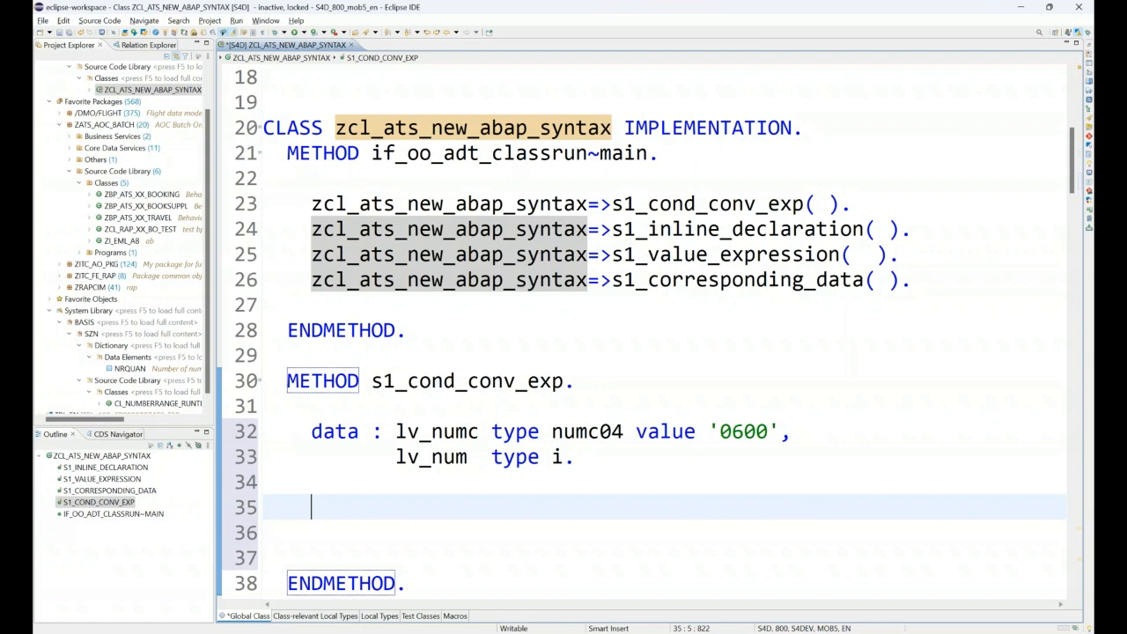
text(lv)
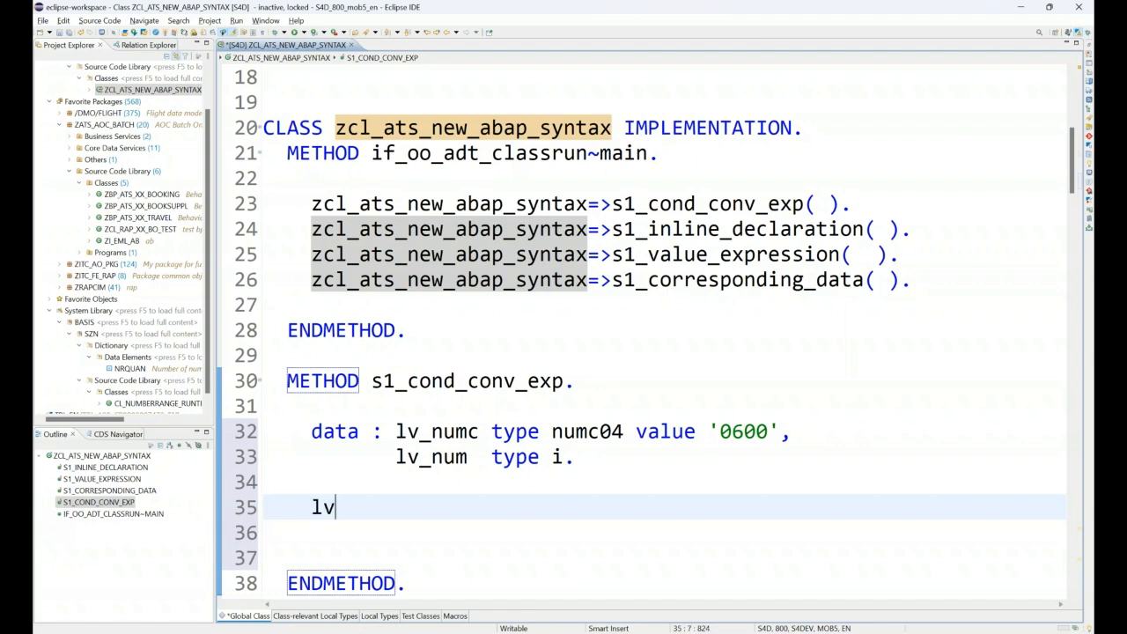
text(_num)
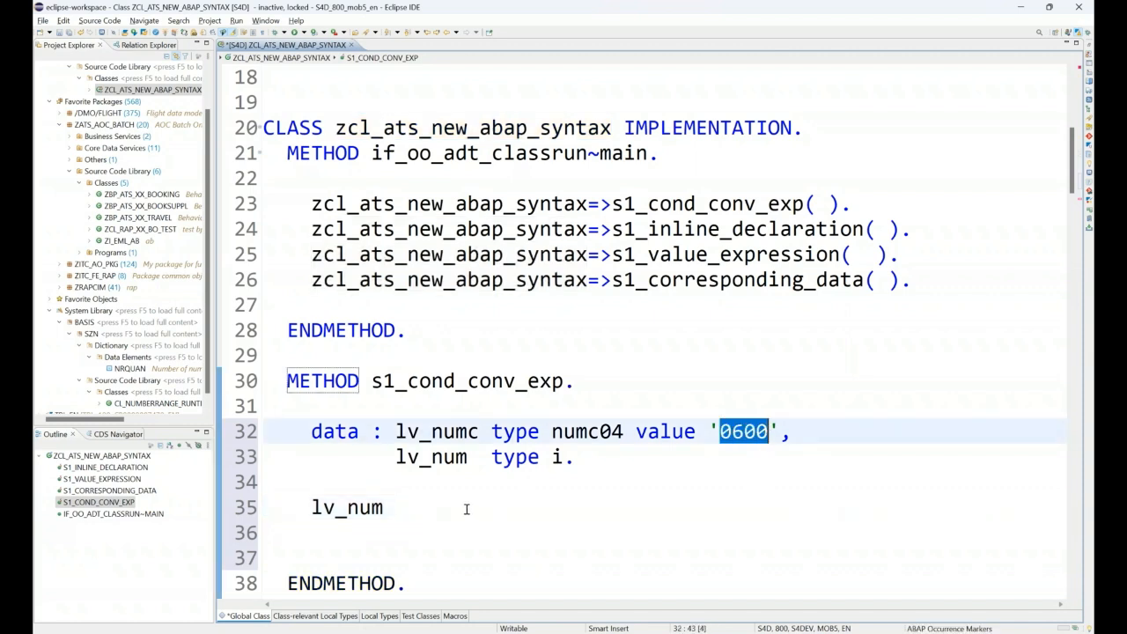
Complete the assignment as lv_num = conv #( lv_numc ).
click(429, 507)
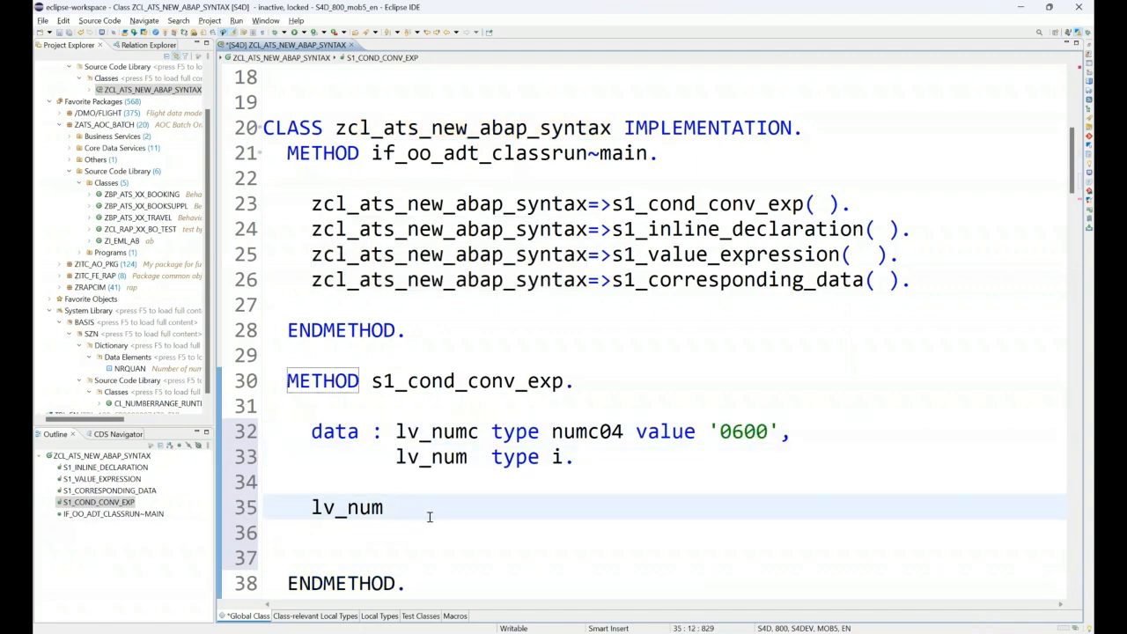
text(= conv)
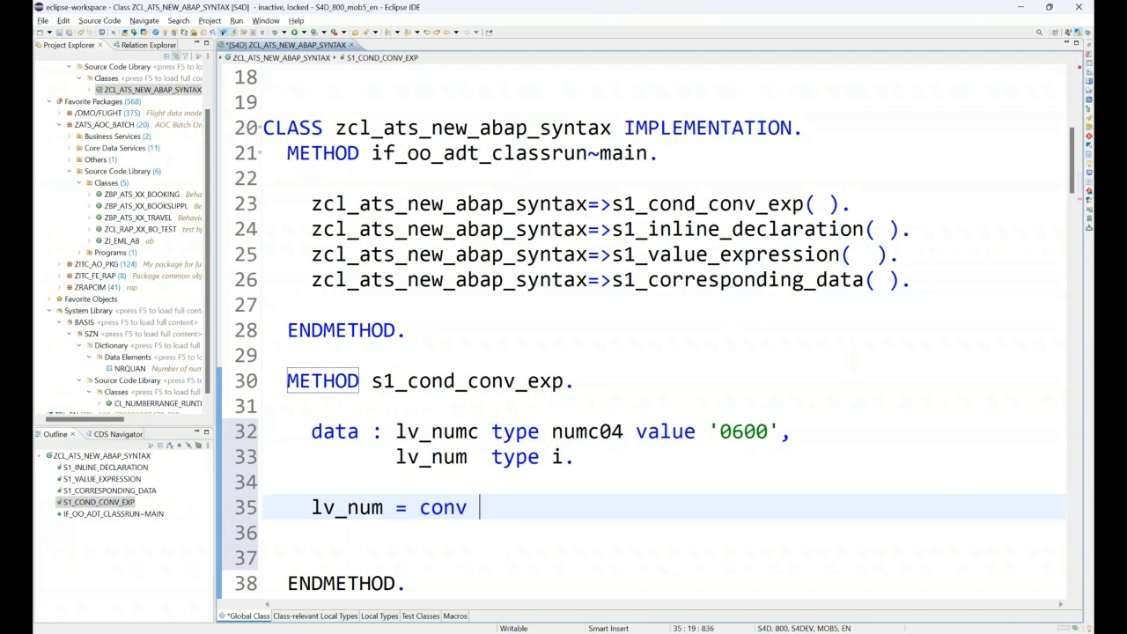
text(#( ))
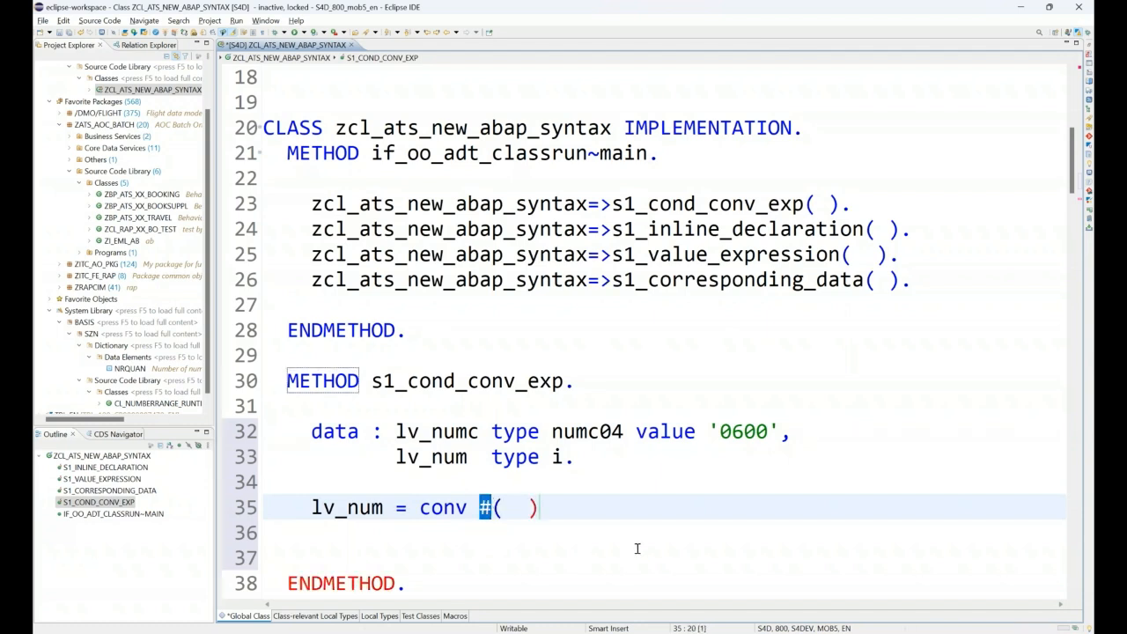
mouse_move(562, 537)
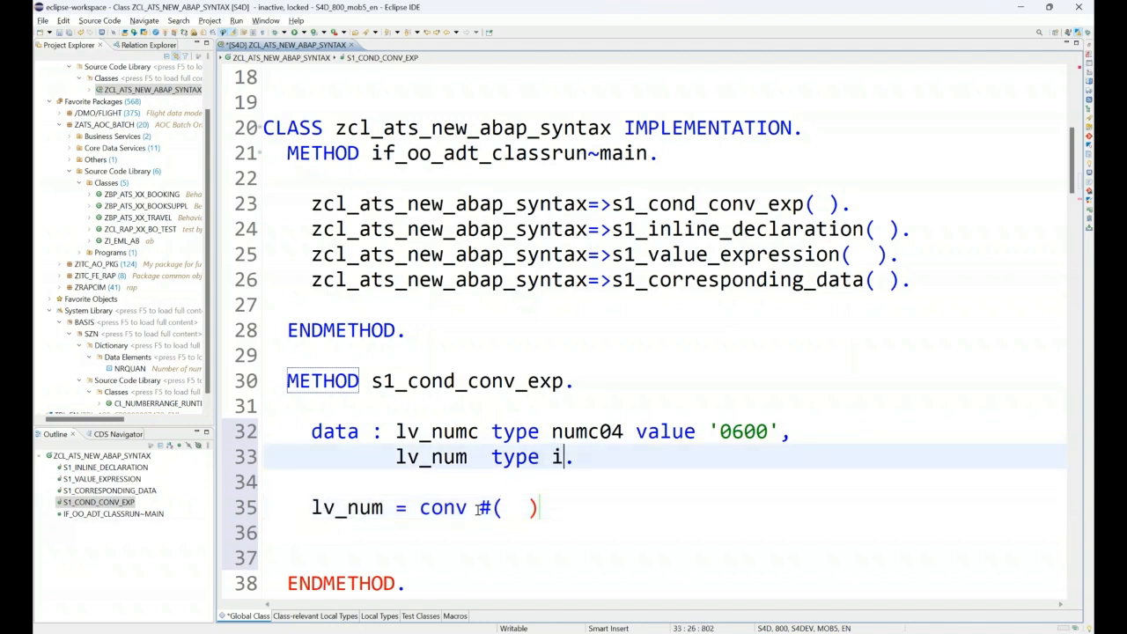
double_click(436, 431)
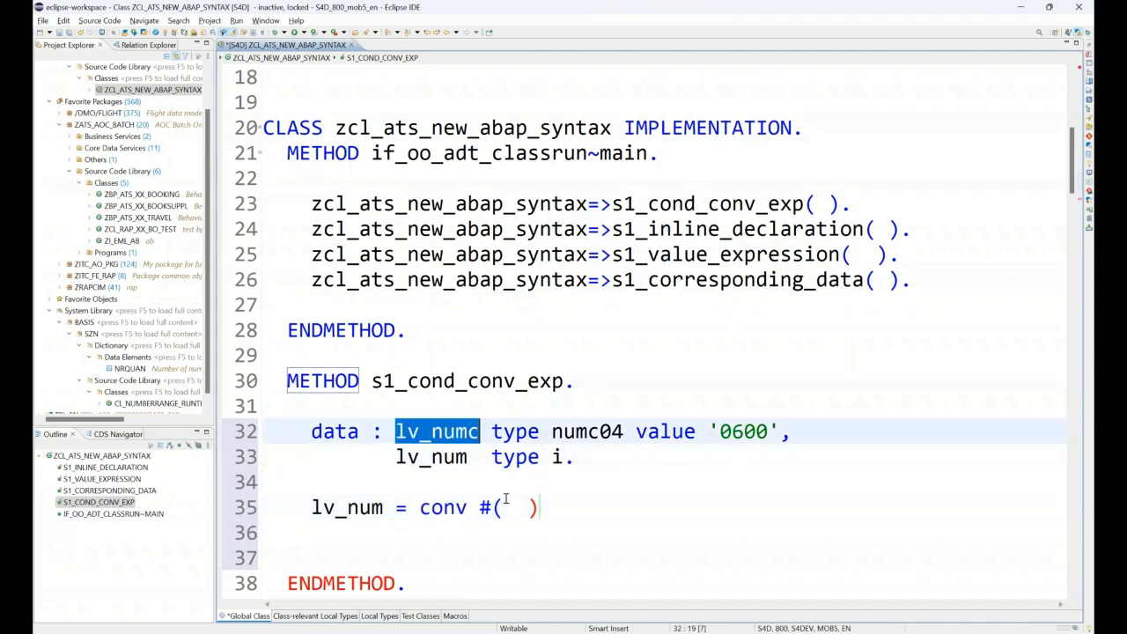
text(lv_numc)
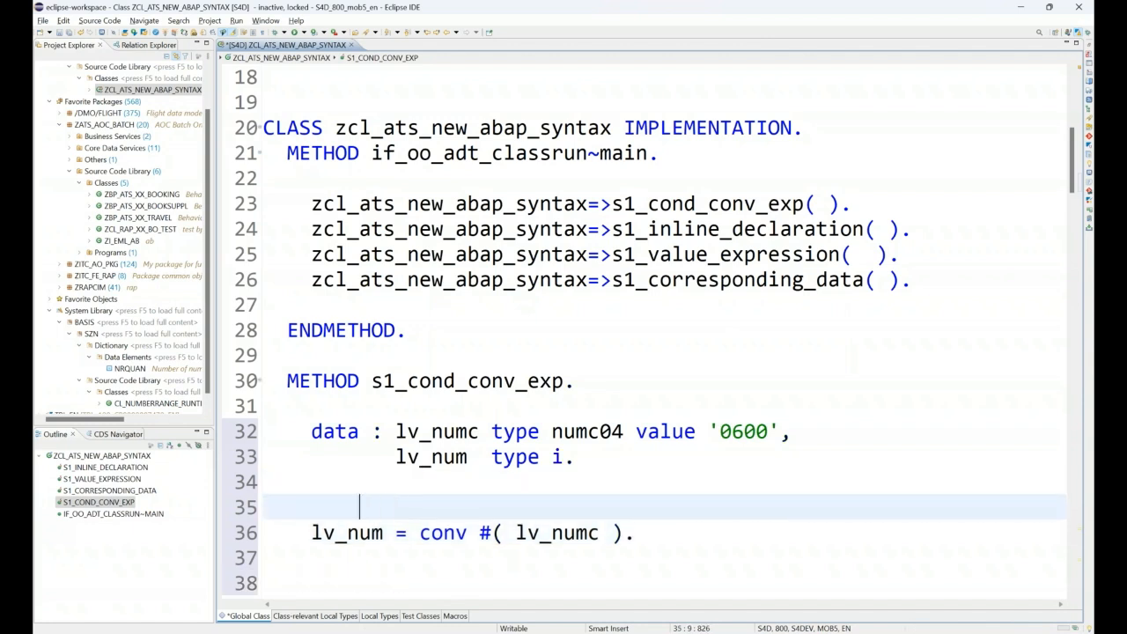
Add a comment above it explaining type casting for matching data types.
text(""used for type ca)
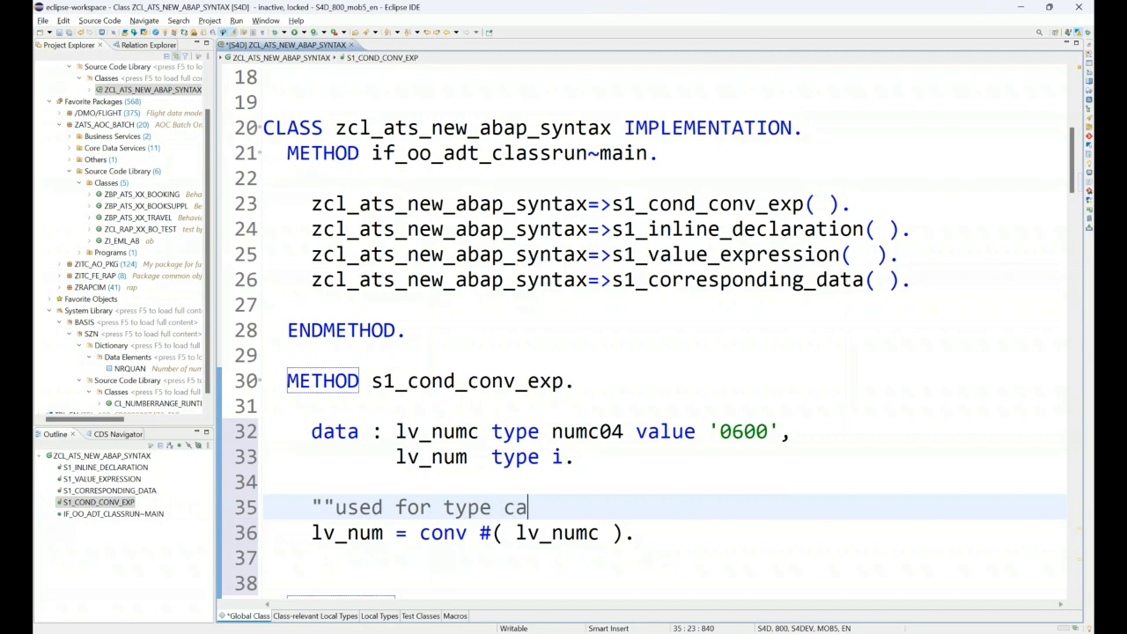
text(sting of)
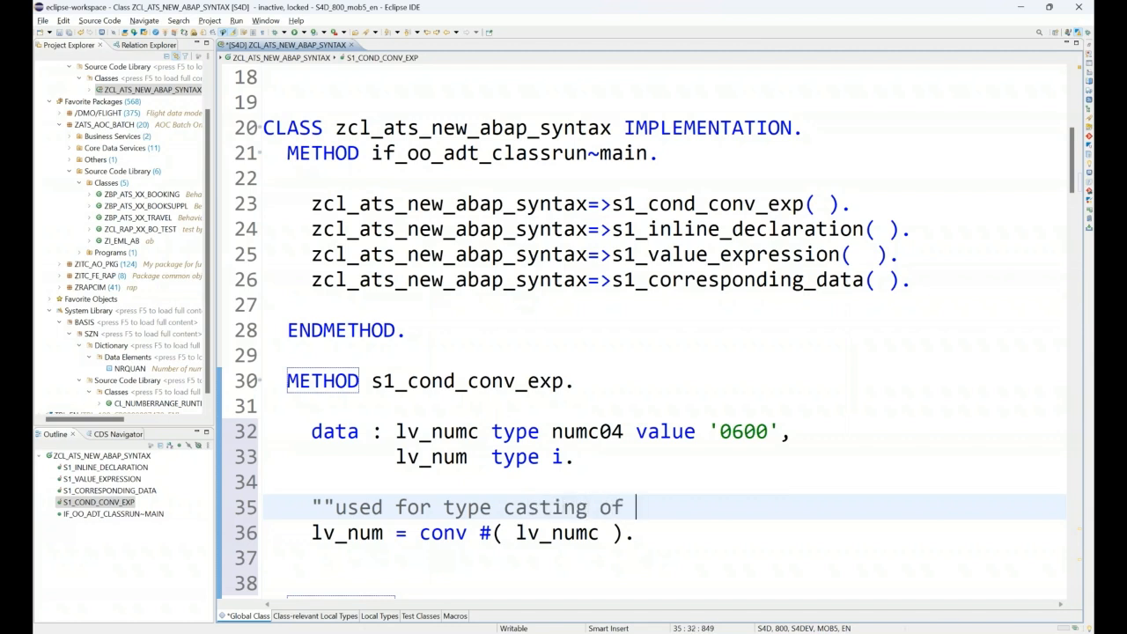
text(mf)
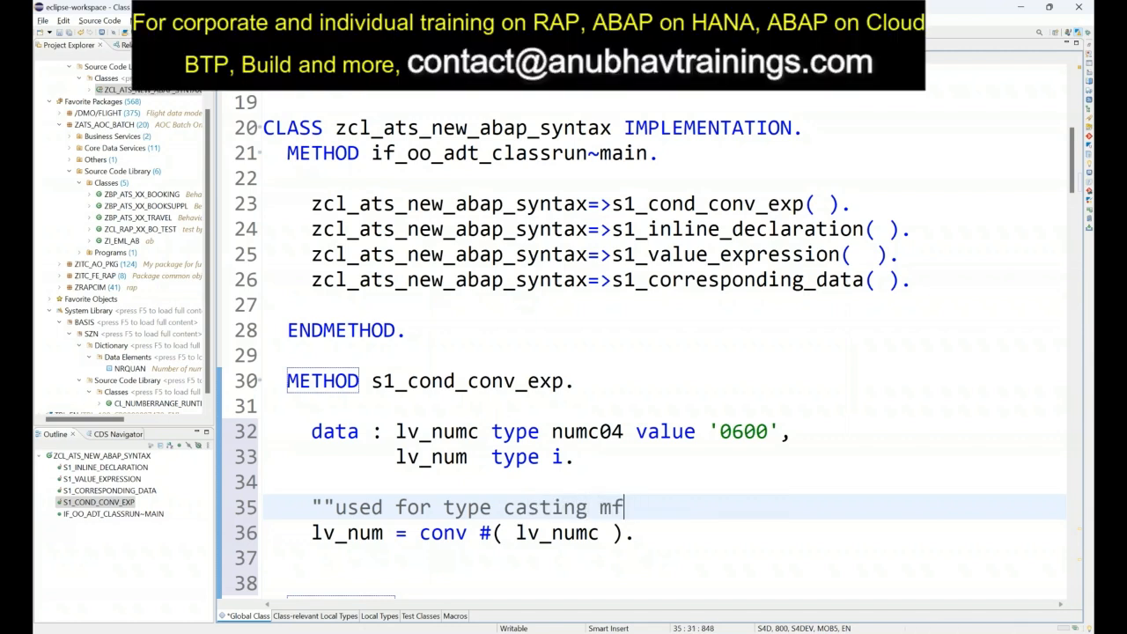
text(for maching)
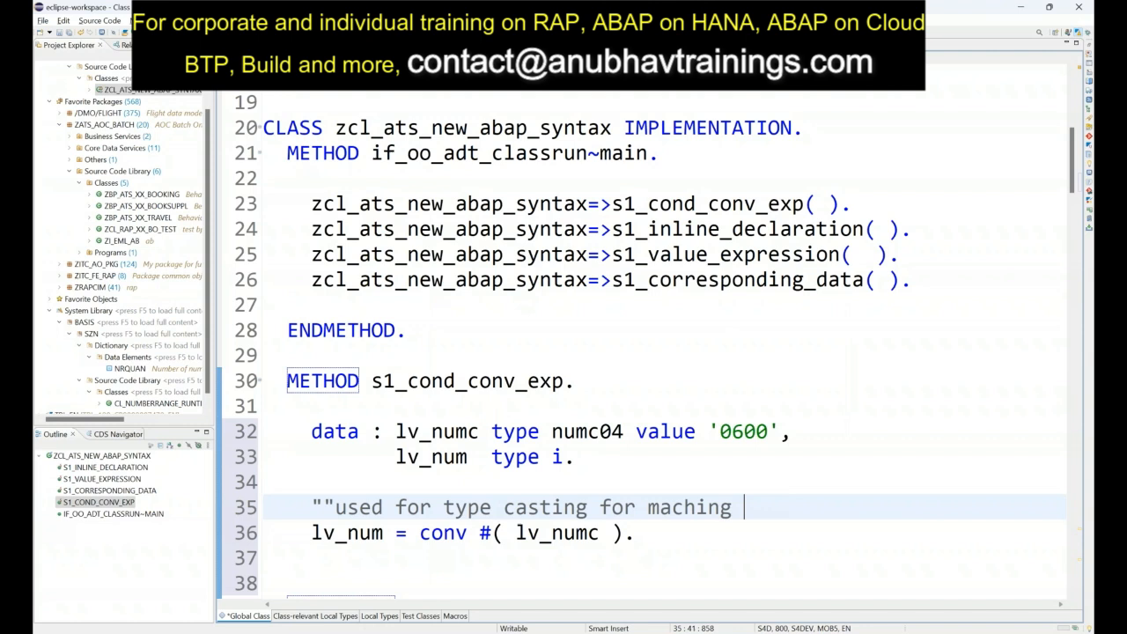
text(data types)
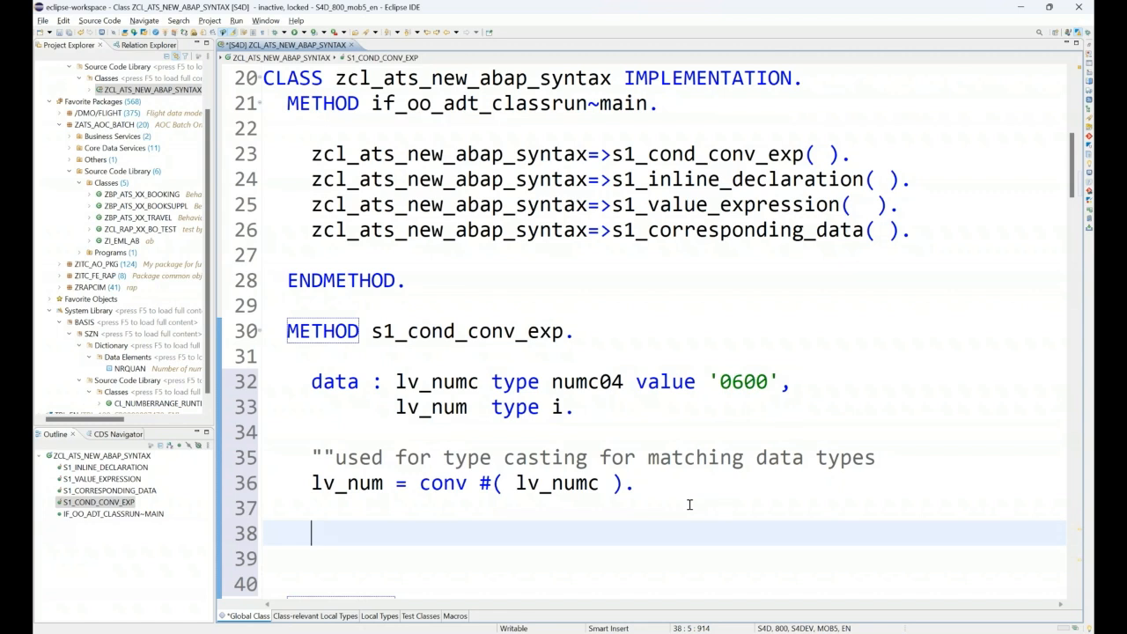
Draft an if/else check below the CONV line, then delete it.
text(if)
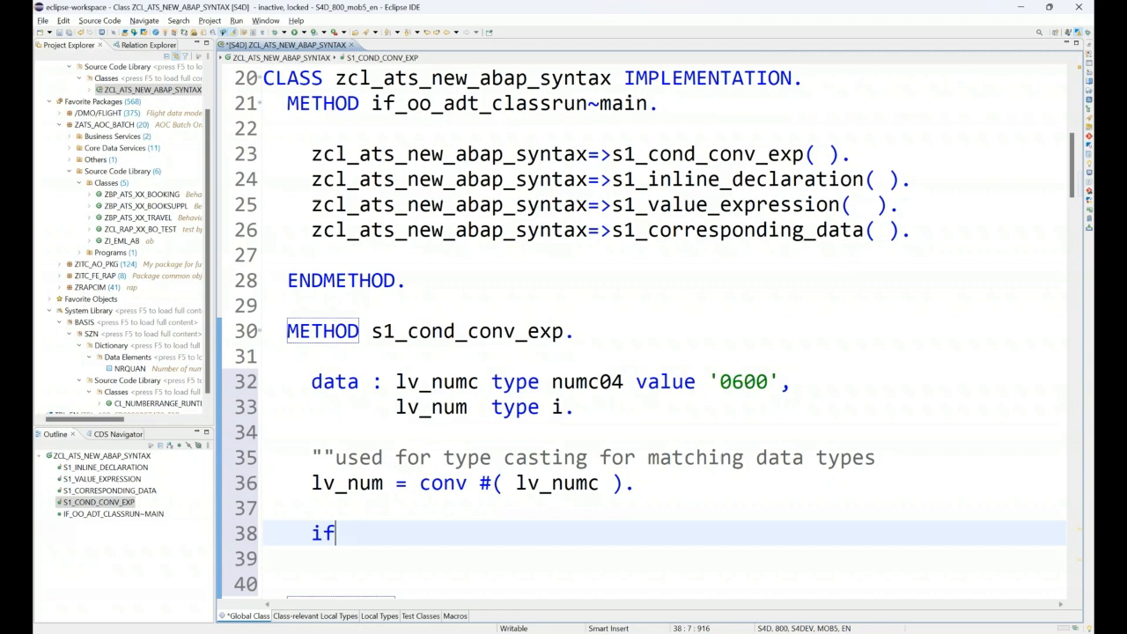
text(..)
click(682, 584)
text(end,)
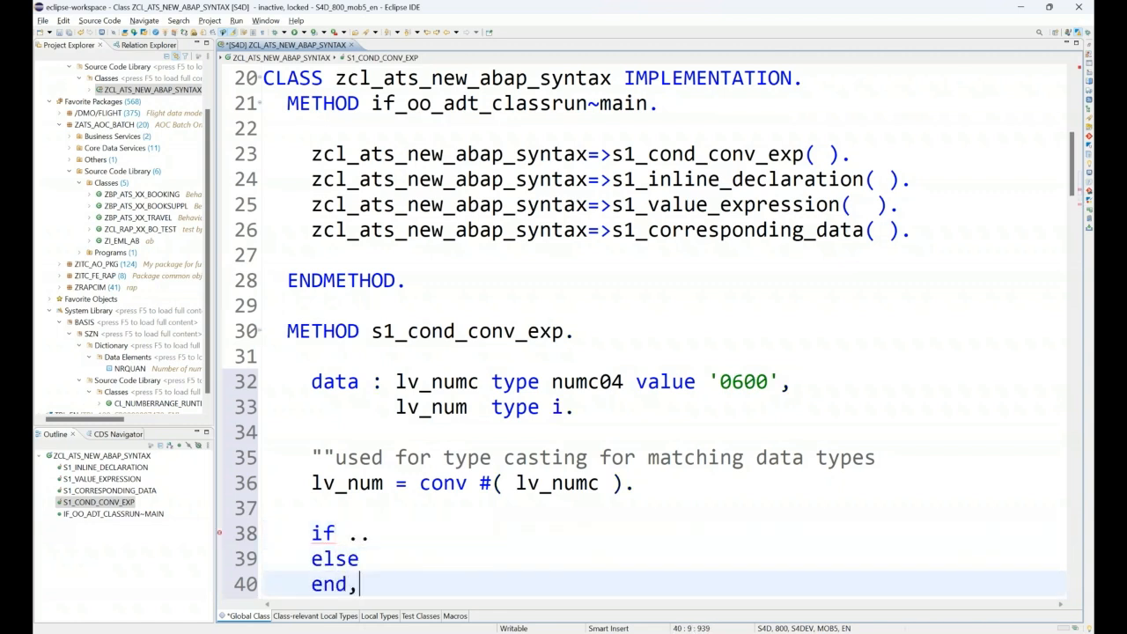
text(id)
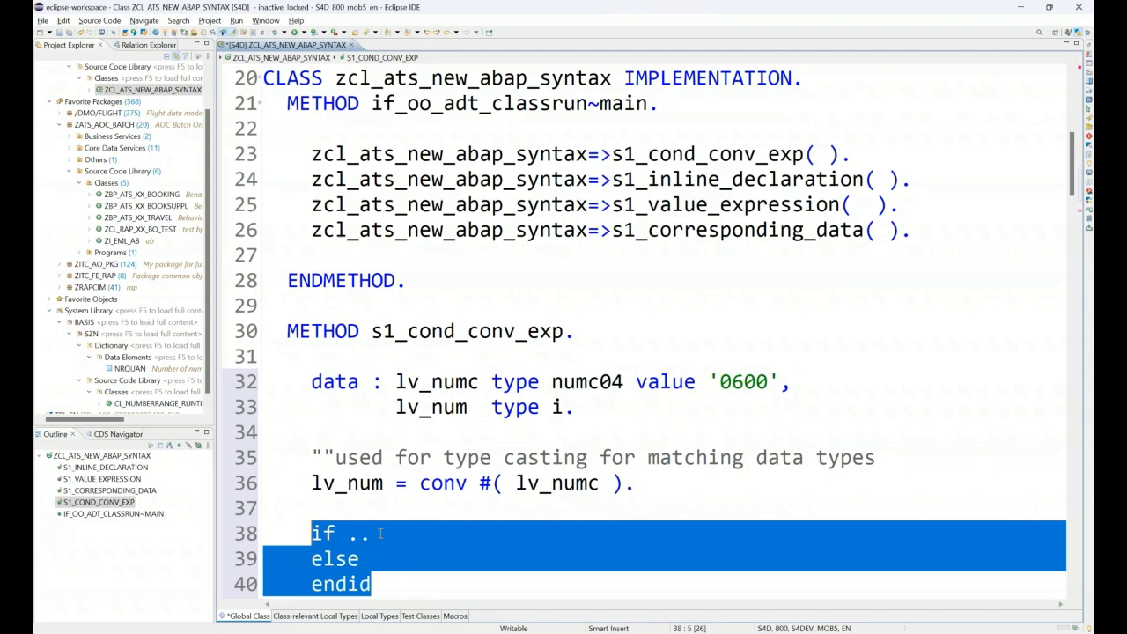
key(Delete)
text(")
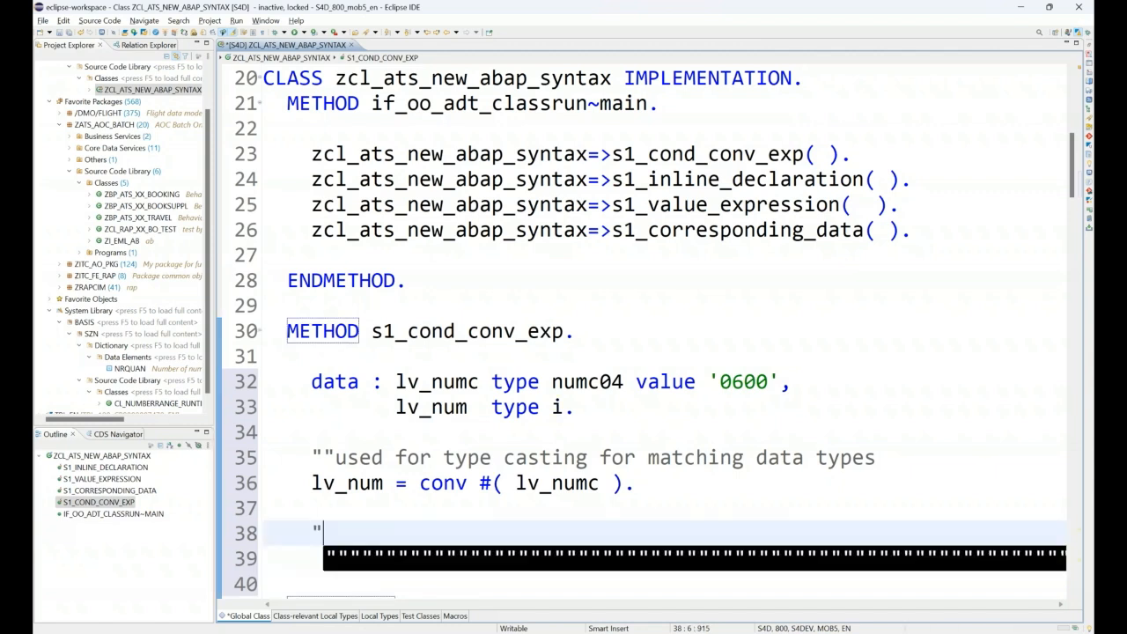
Write the comment 'to check a simple condition - inline with program code' and highlight lv_numc.
text(to check a)
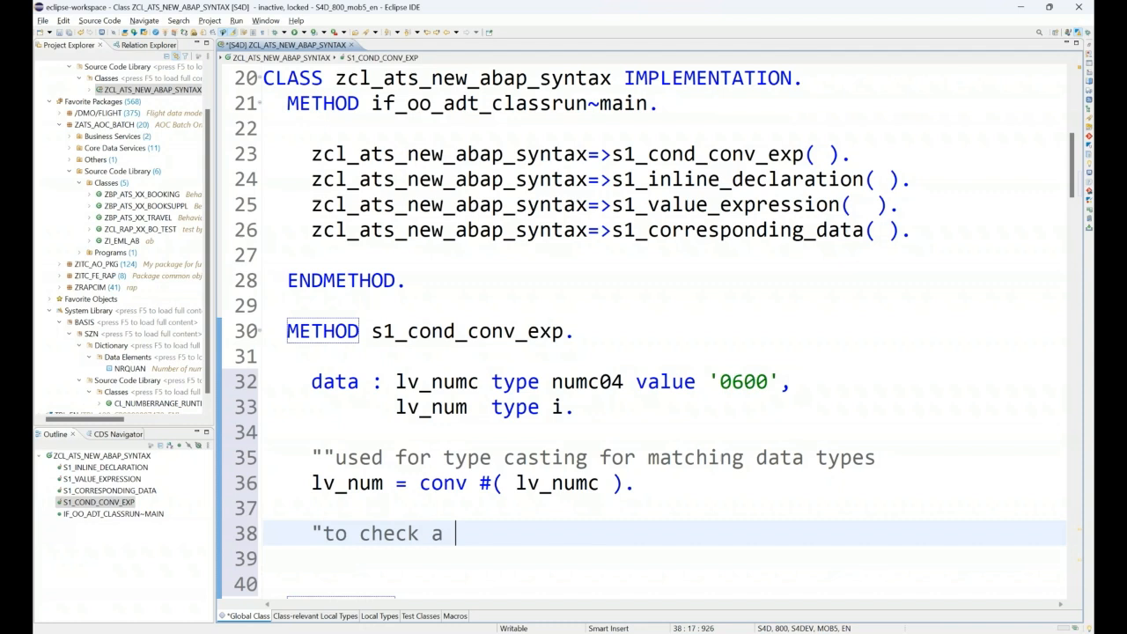
text(simple condition - inli)
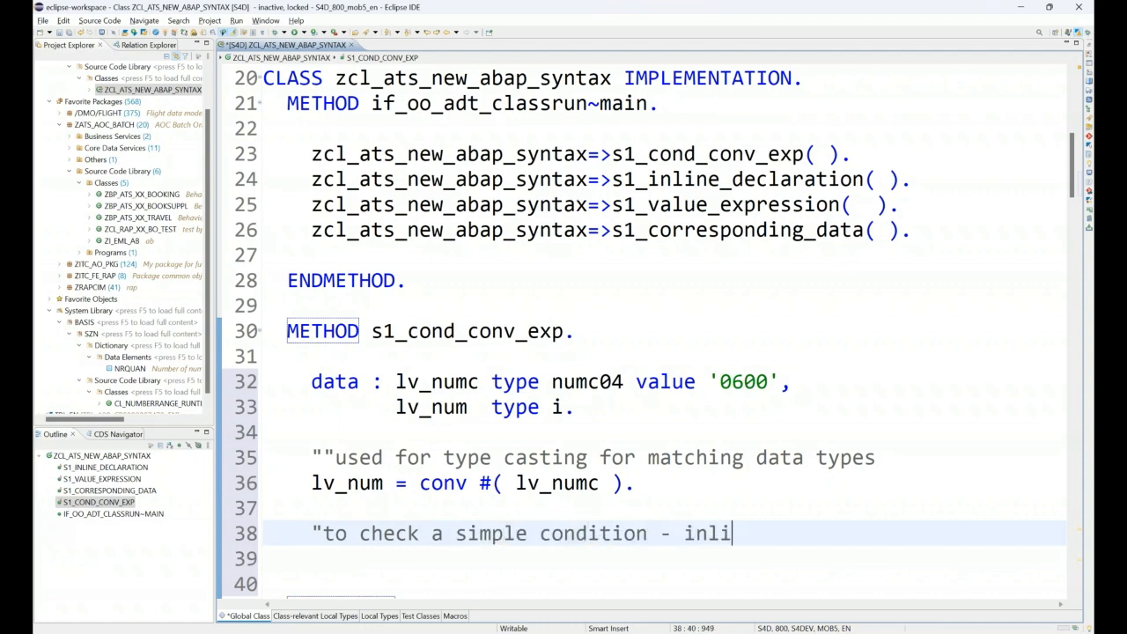
text(ne with progr)
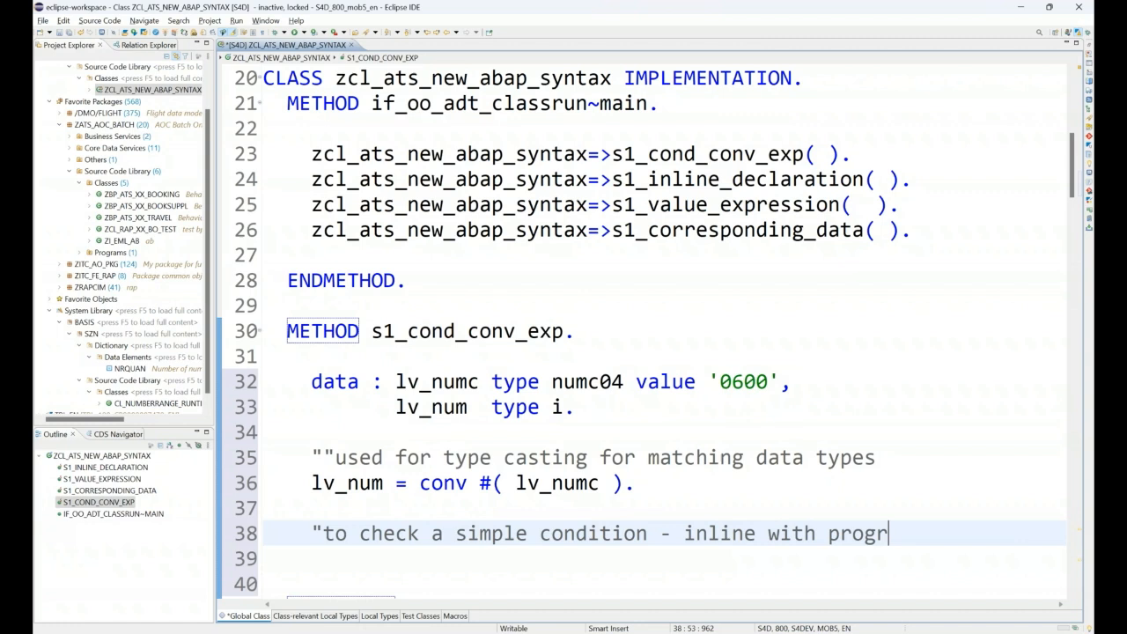
text(am code)
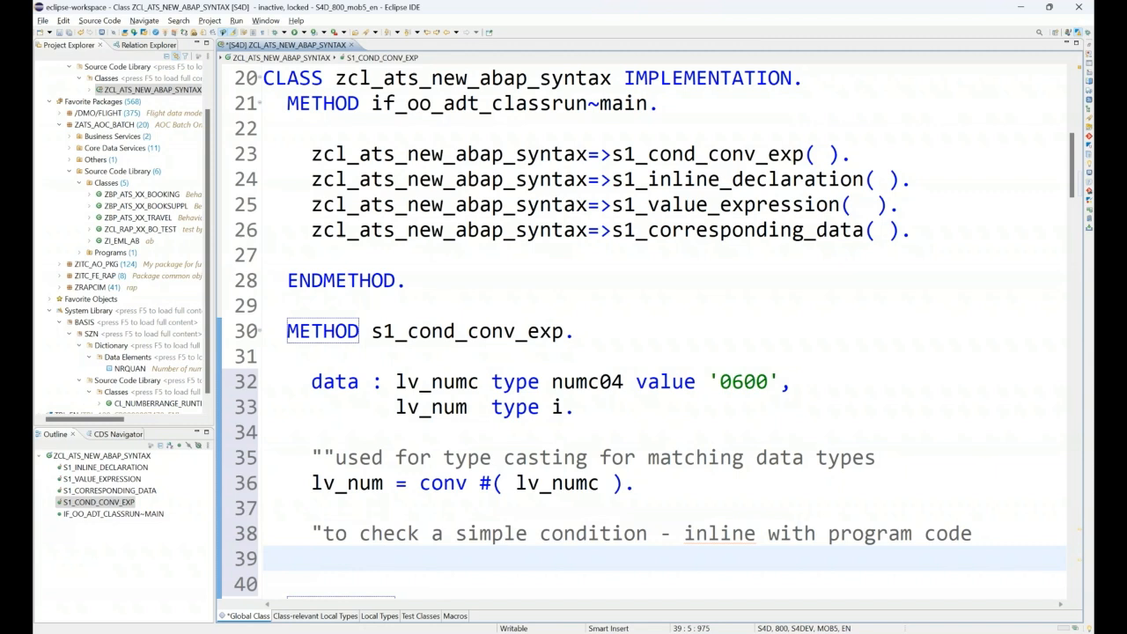
double_click(436, 381)
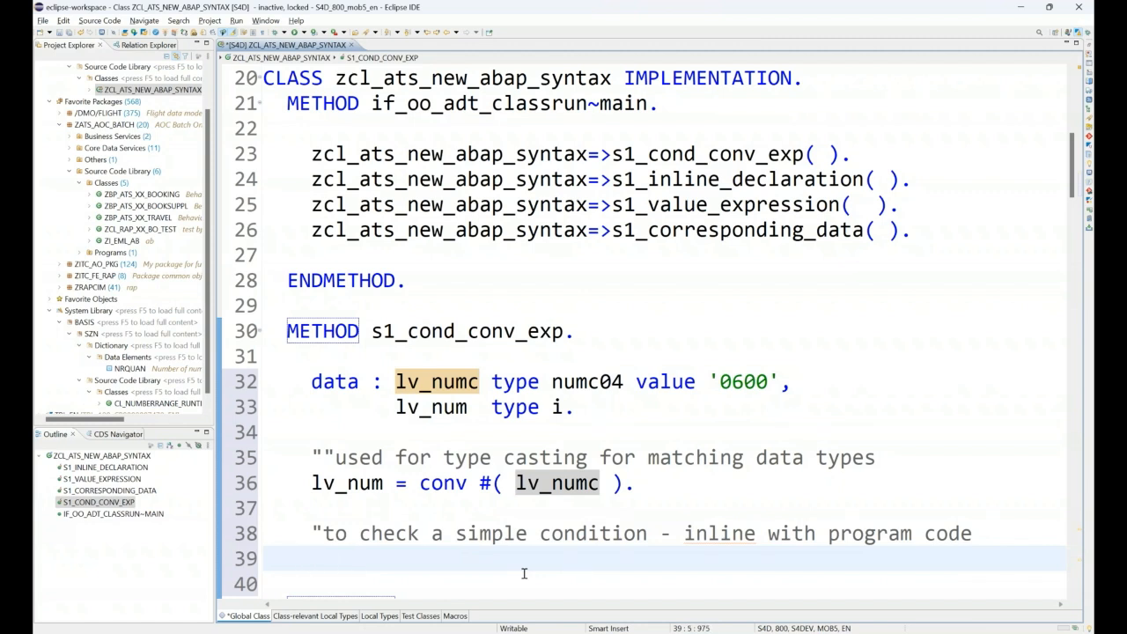
text(m)
text(lv_res  type .)
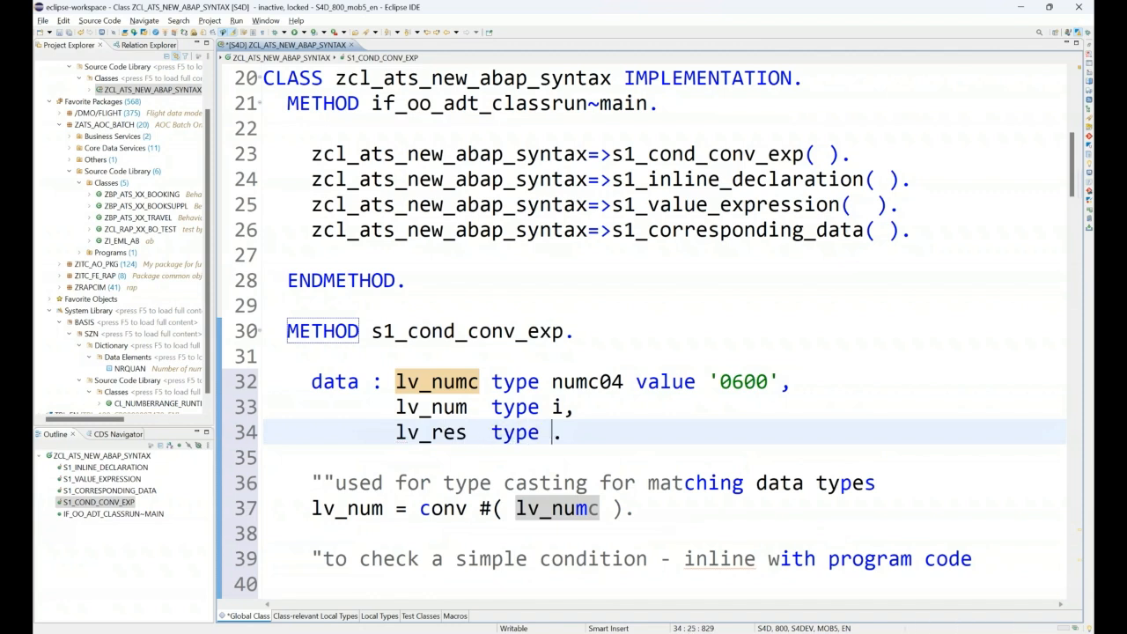
Declare lv_res as type c and start lv_res = cond #( let val = 500 in ).
text(c)
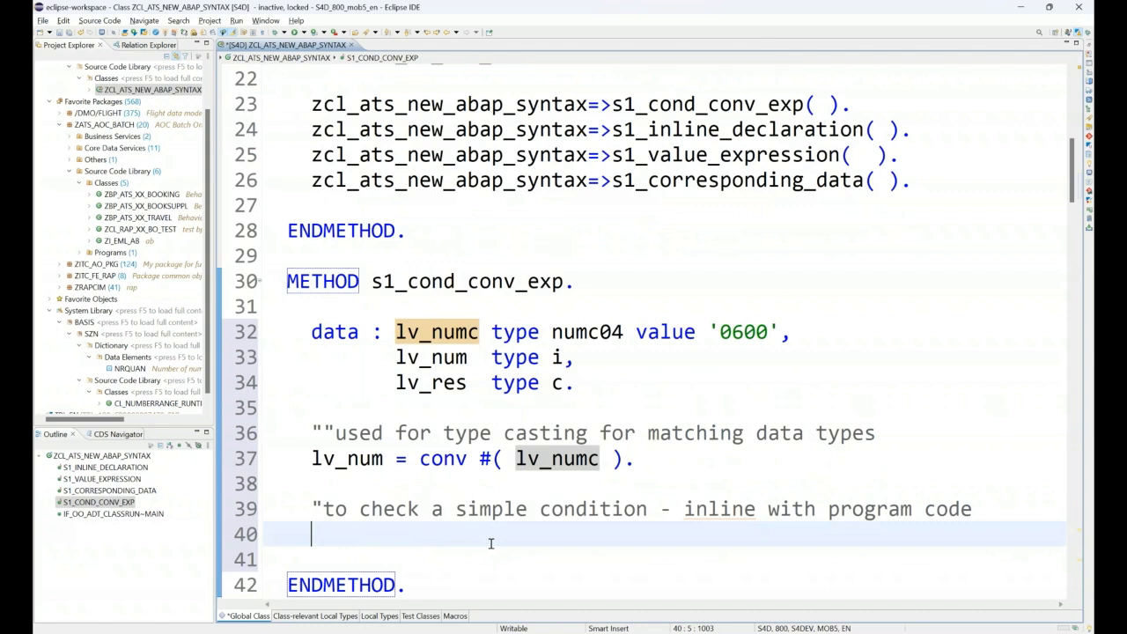
text(lv_res =)
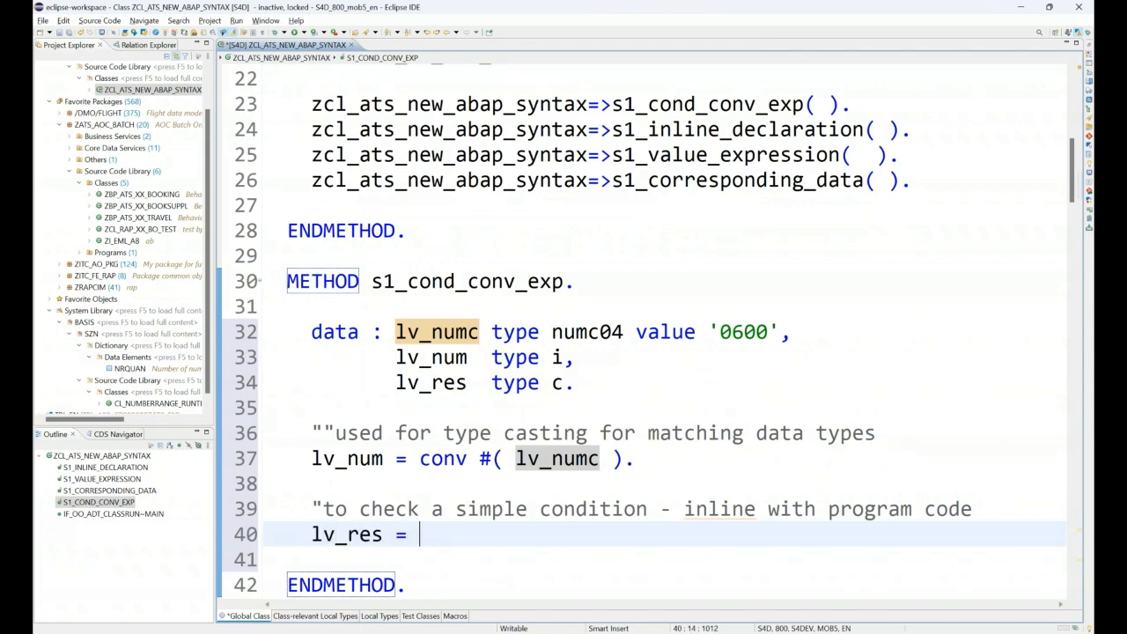
text(cond)
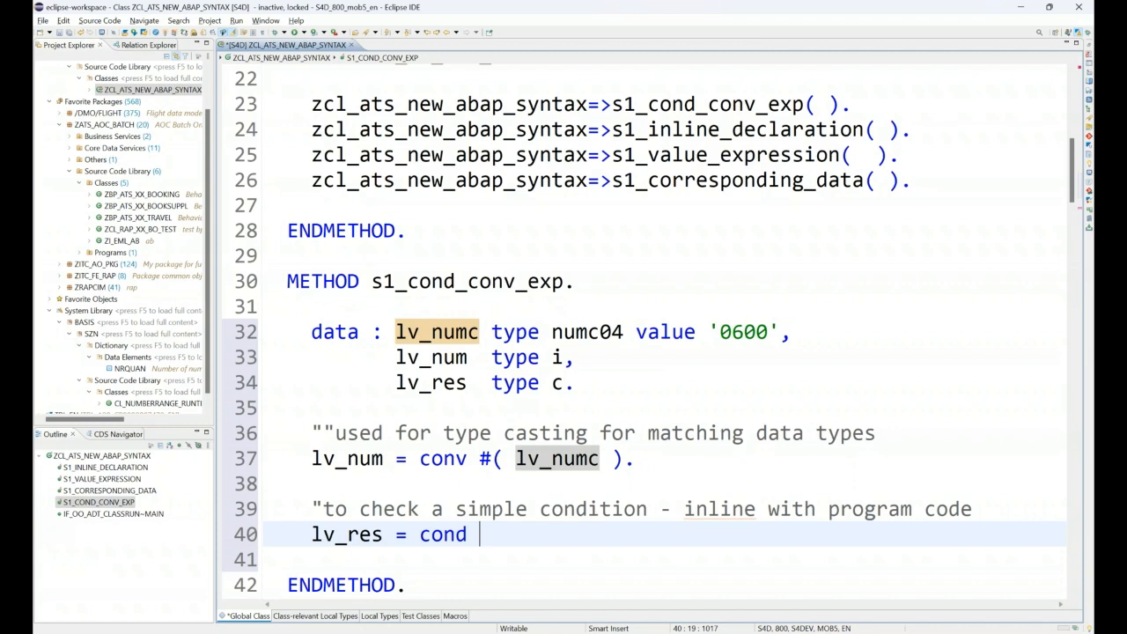
text(#( l ))
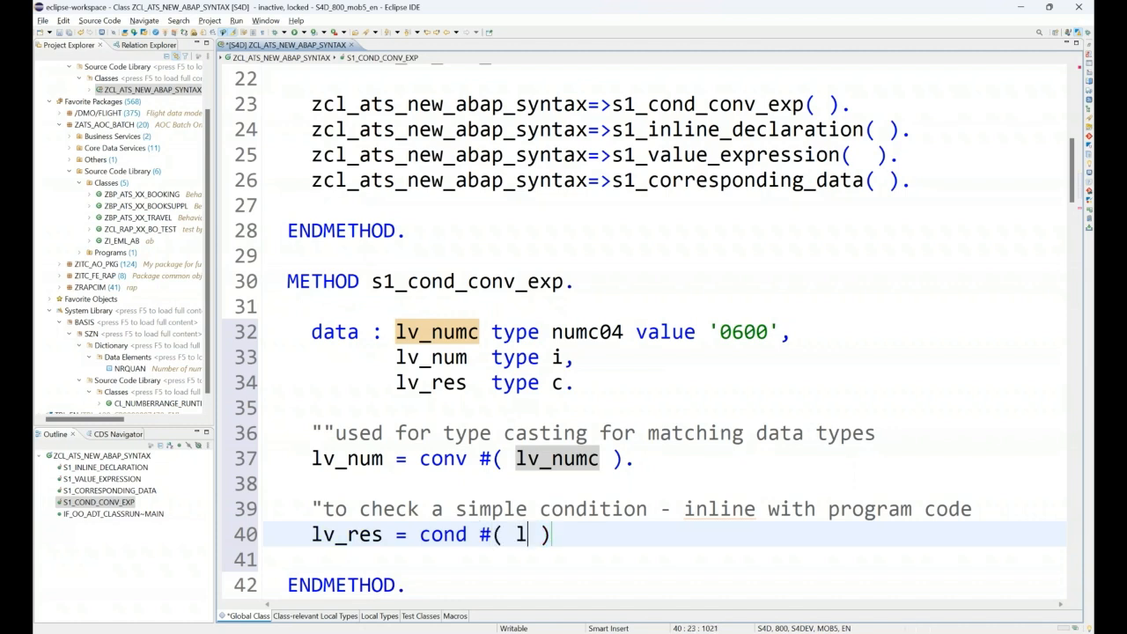
text(et val =)
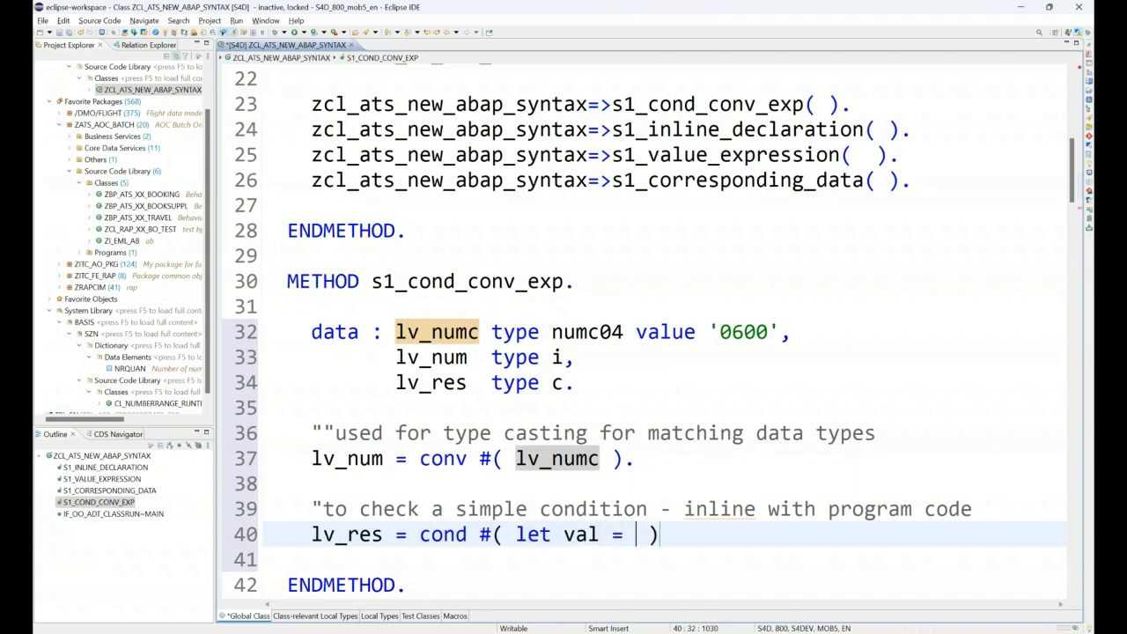
text(500)
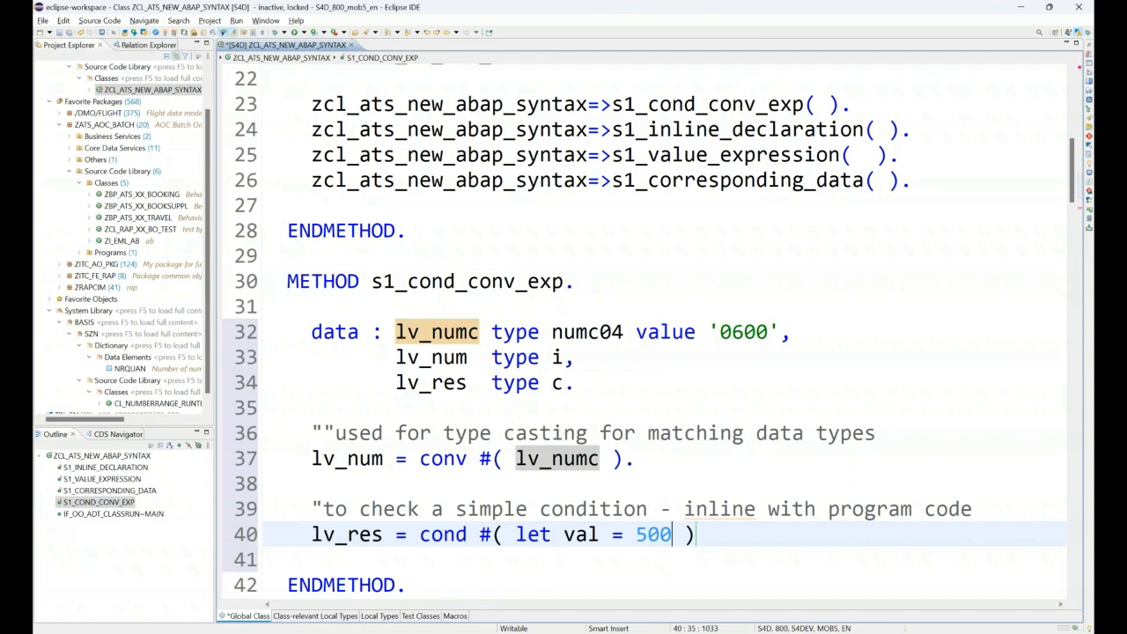
mouse_move(676, 534)
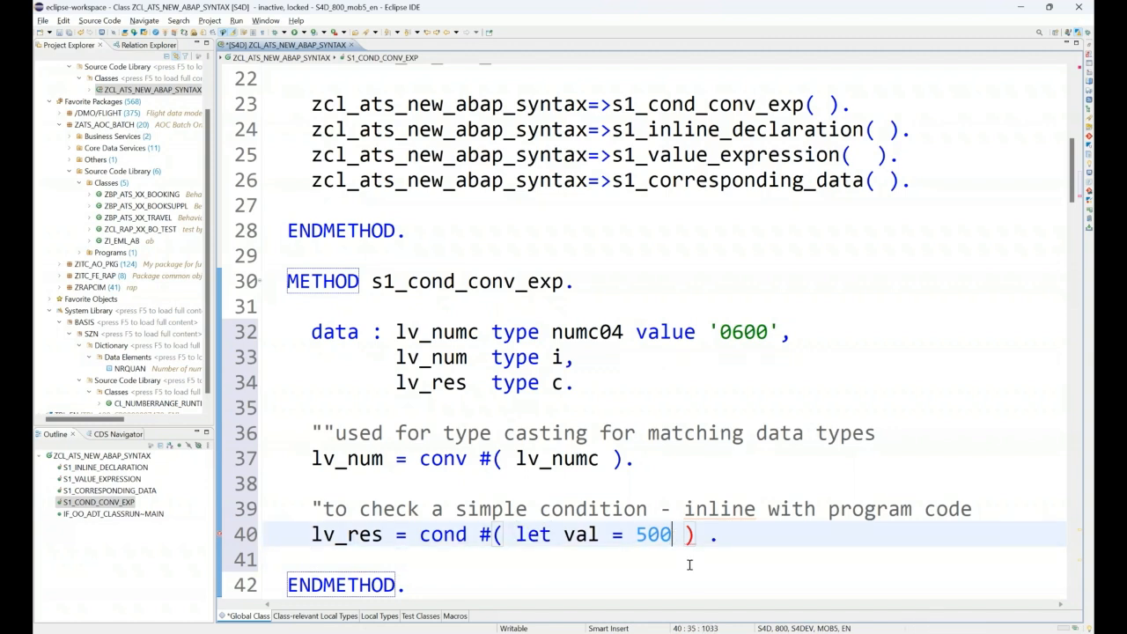
text(in)
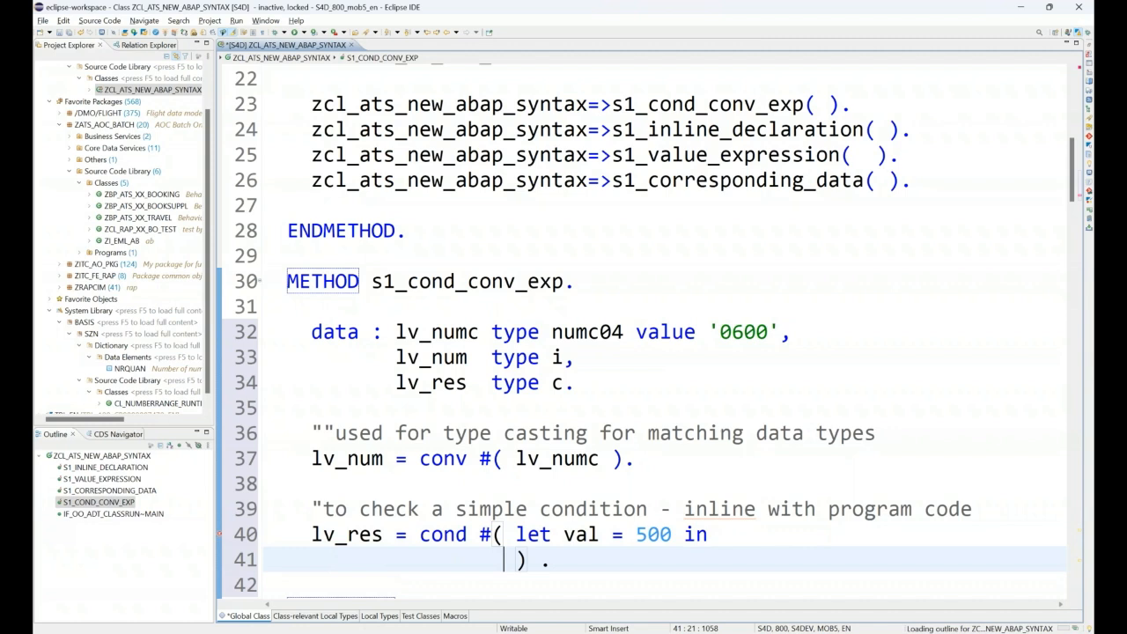
Finish the COND with when lv_num > val then 'X' else blank, and select the expression.
drag(516, 534, 708, 534)
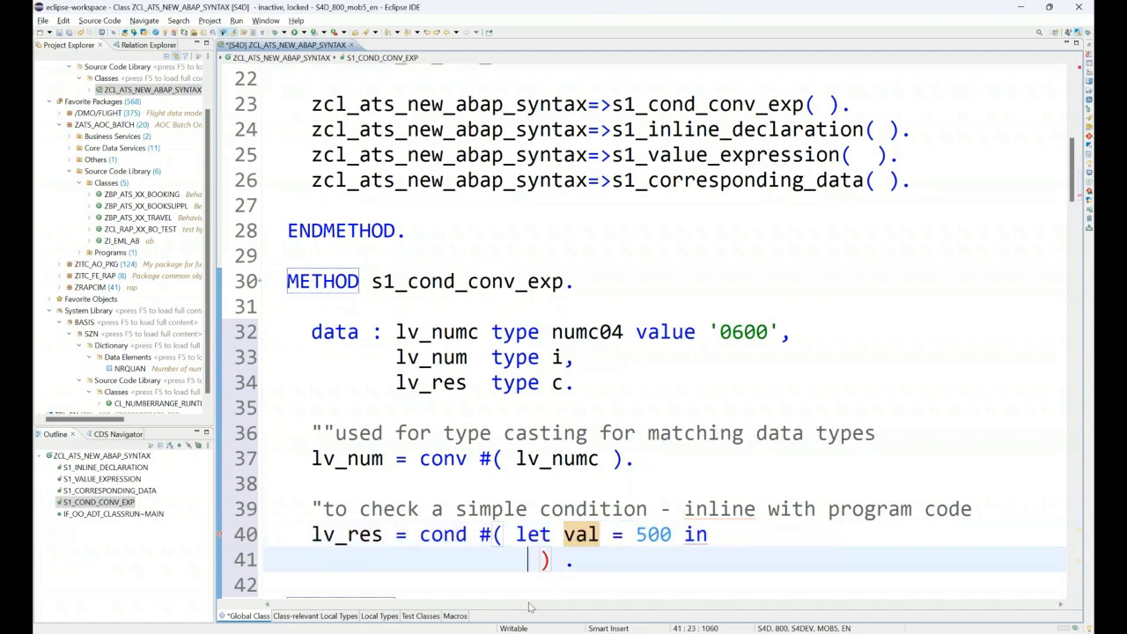
text(wh)
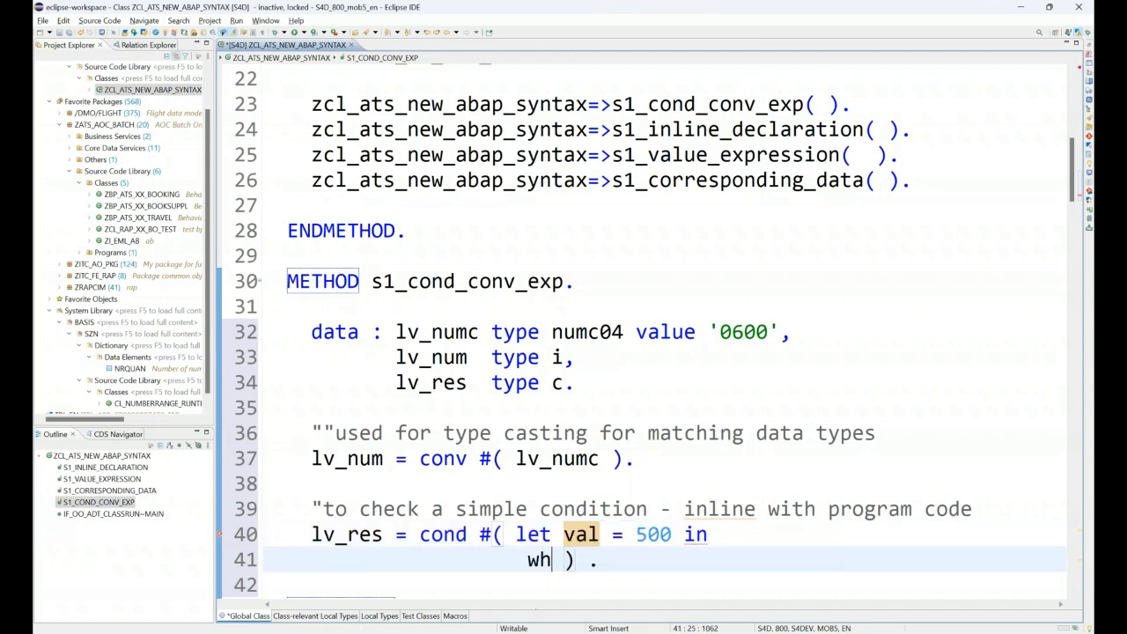
text(en)
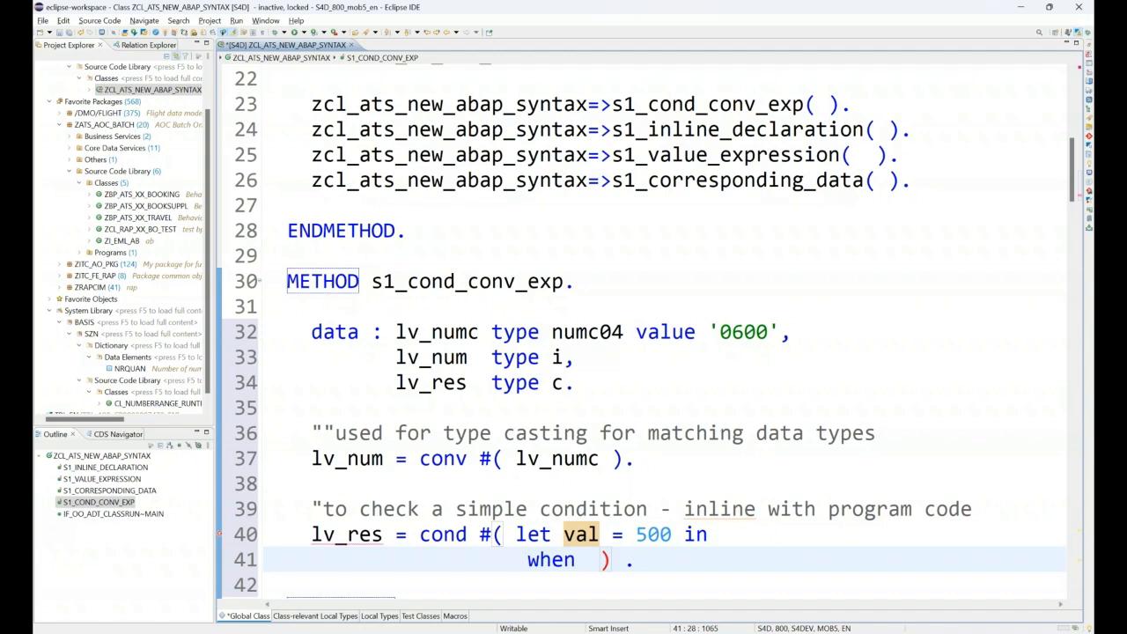
text(lv_num > val)
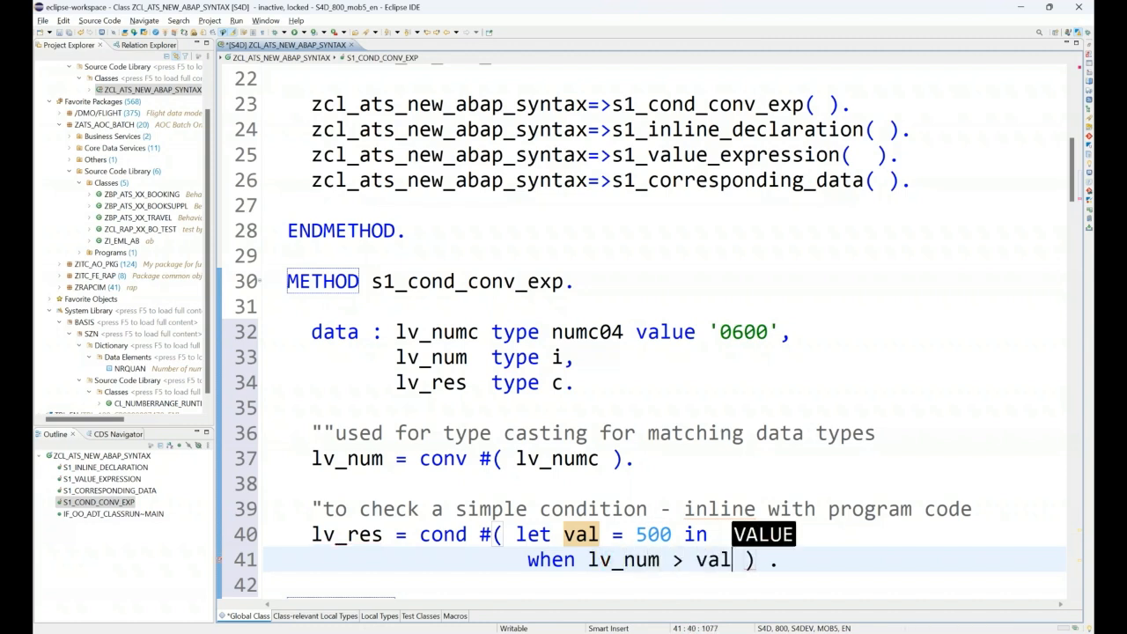
text(then)
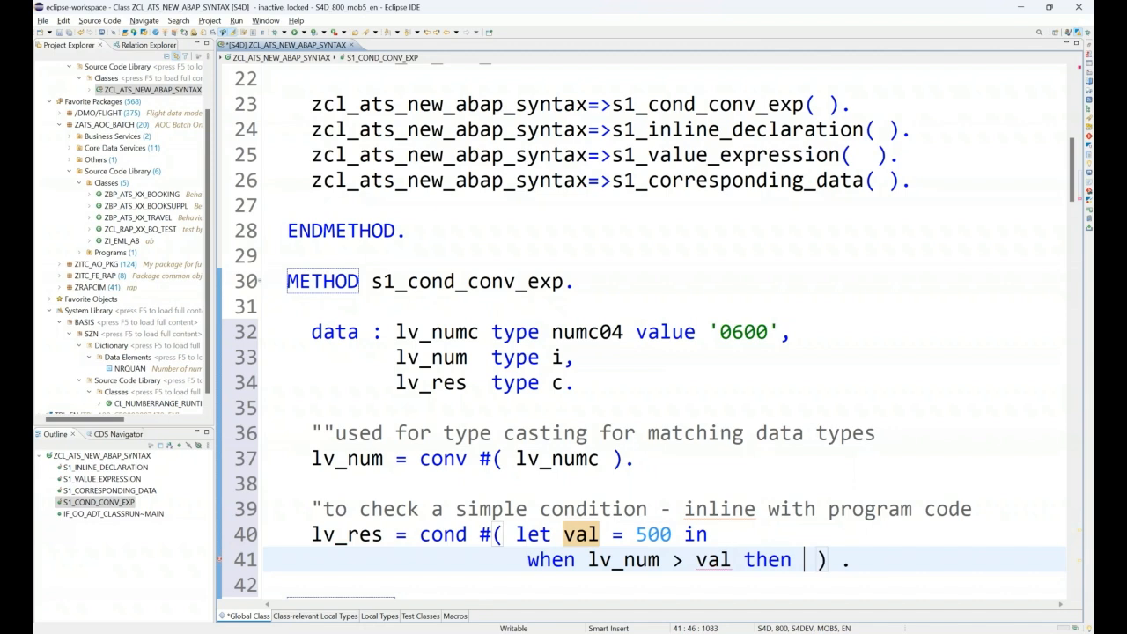
text('X')
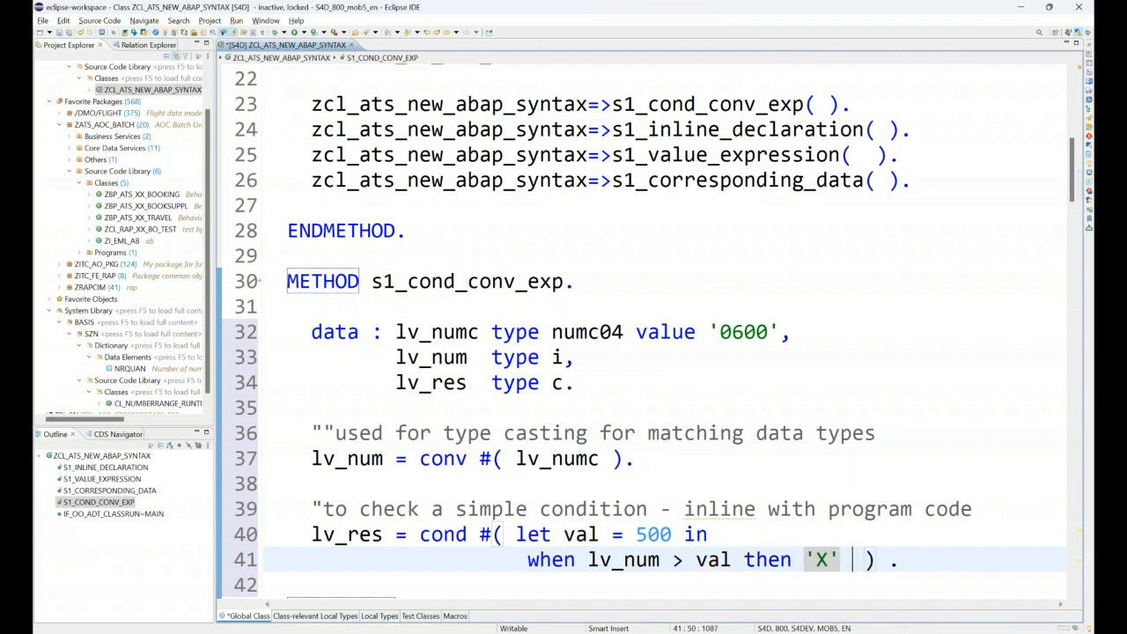
text(else '' ) .)
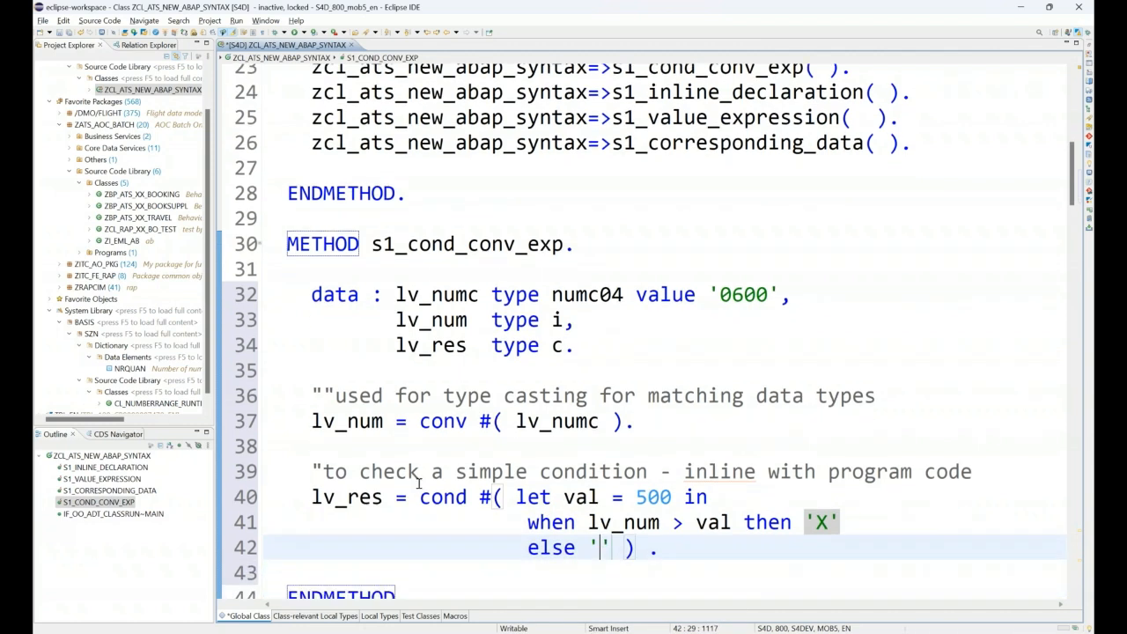
drag(420, 496, 625, 547)
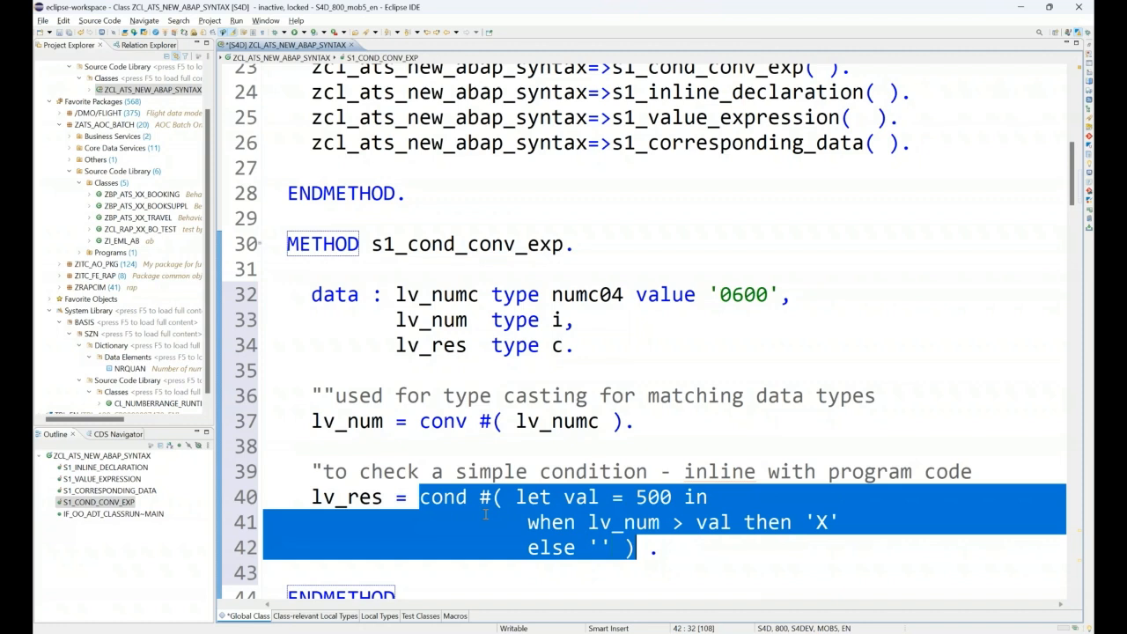
mouse_move(137, 218)
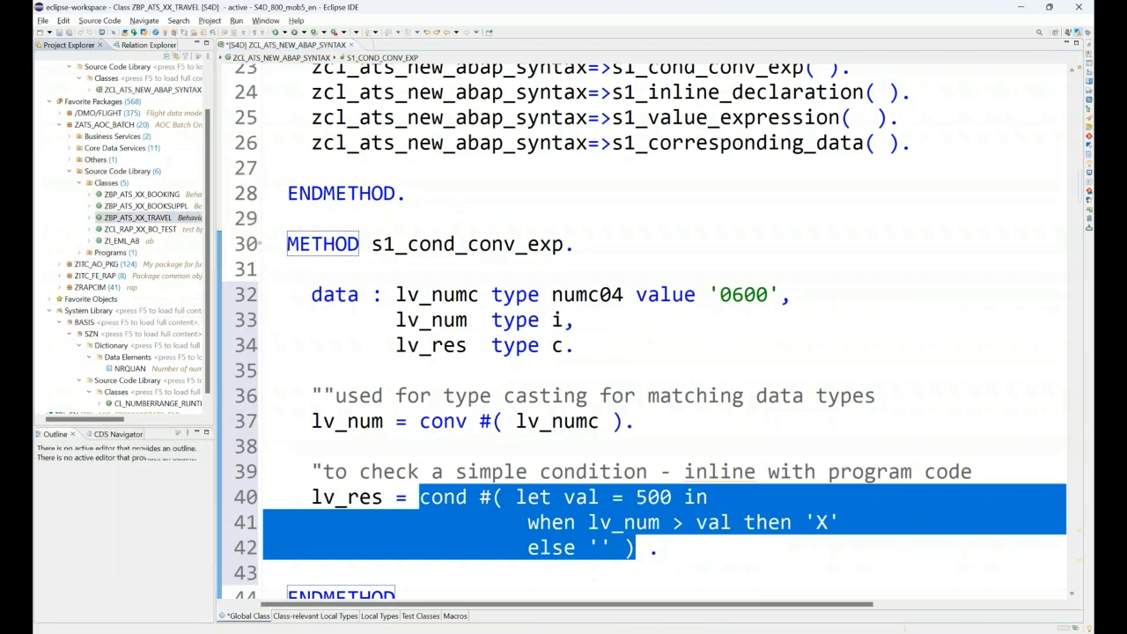
View the COND example in ZBP_ATS_XX_TRAVEL, then return to ZCL_ATS_NEW_ABAP_SYNTAX and activate it.
click(407, 45)
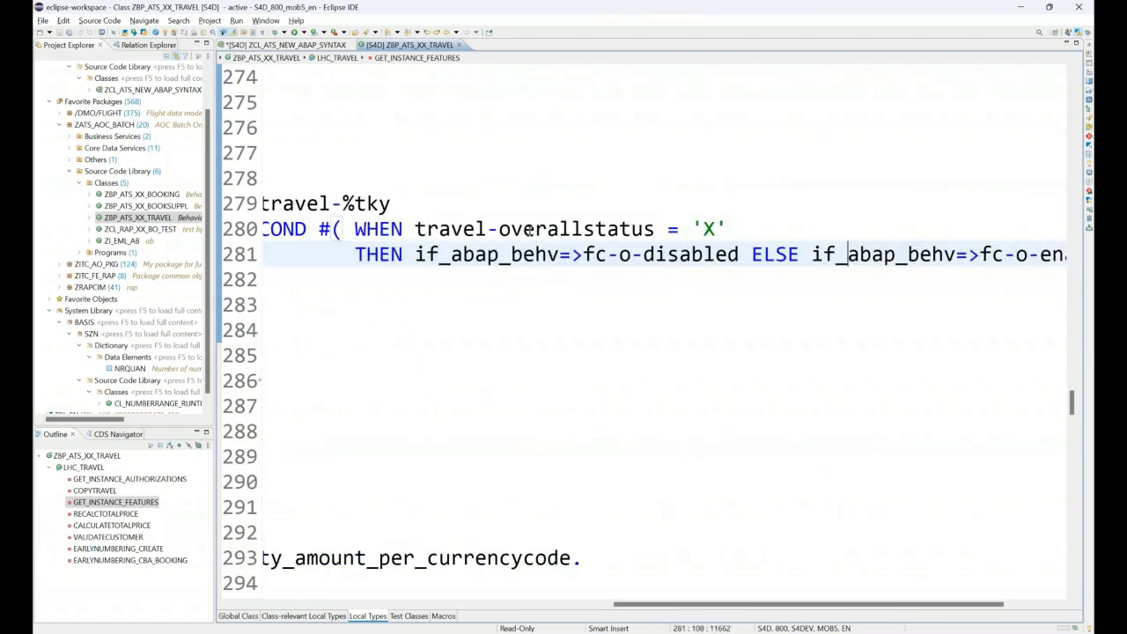
double_click(576, 228)
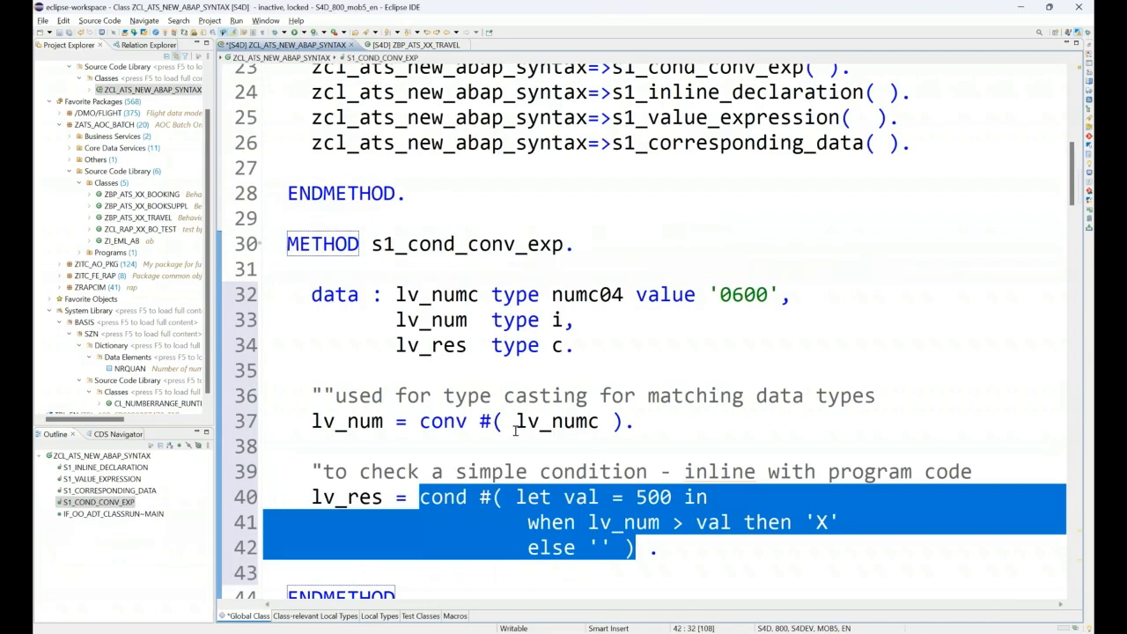
click(650, 548)
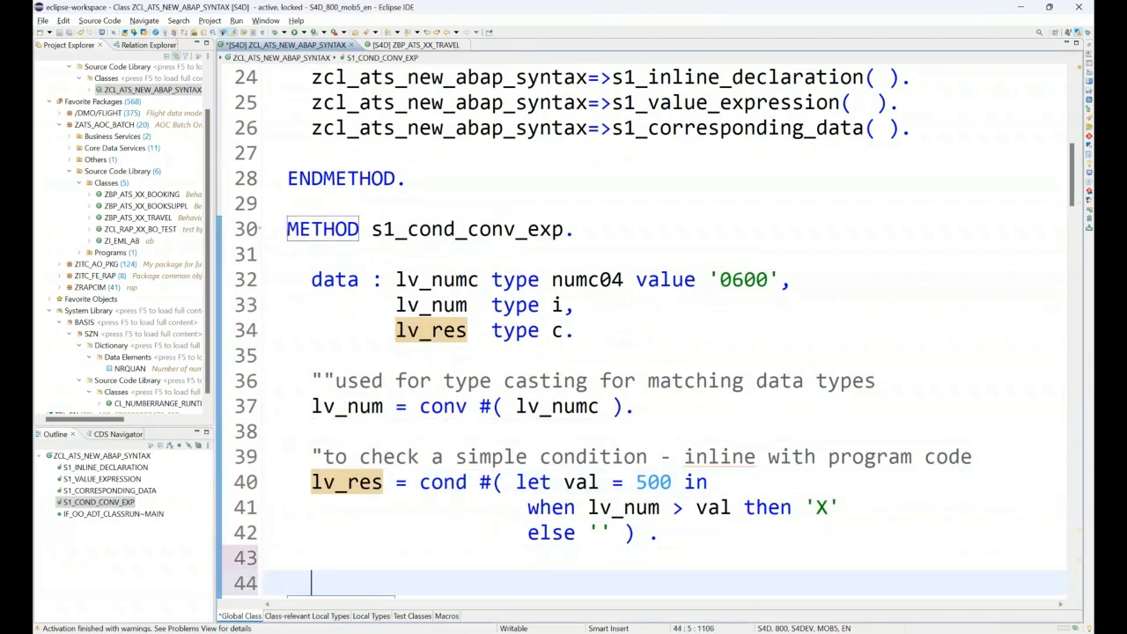
Add WRITE : / 'result is ', lv_res. after the COND assignment and activate the class.
text(WRITE : /)
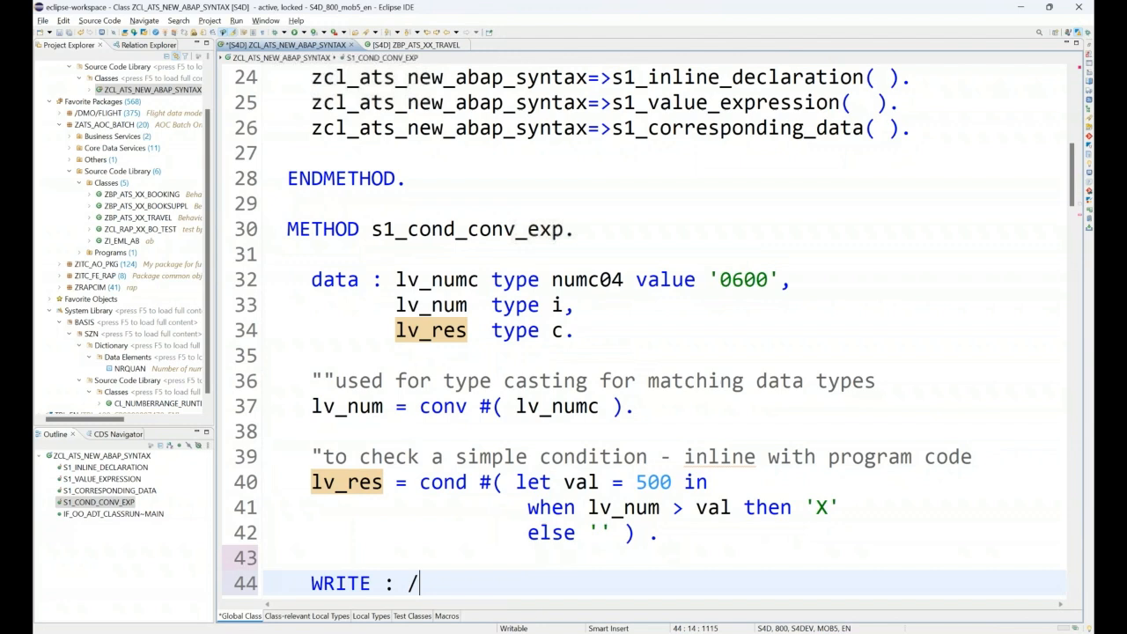
text('result i')
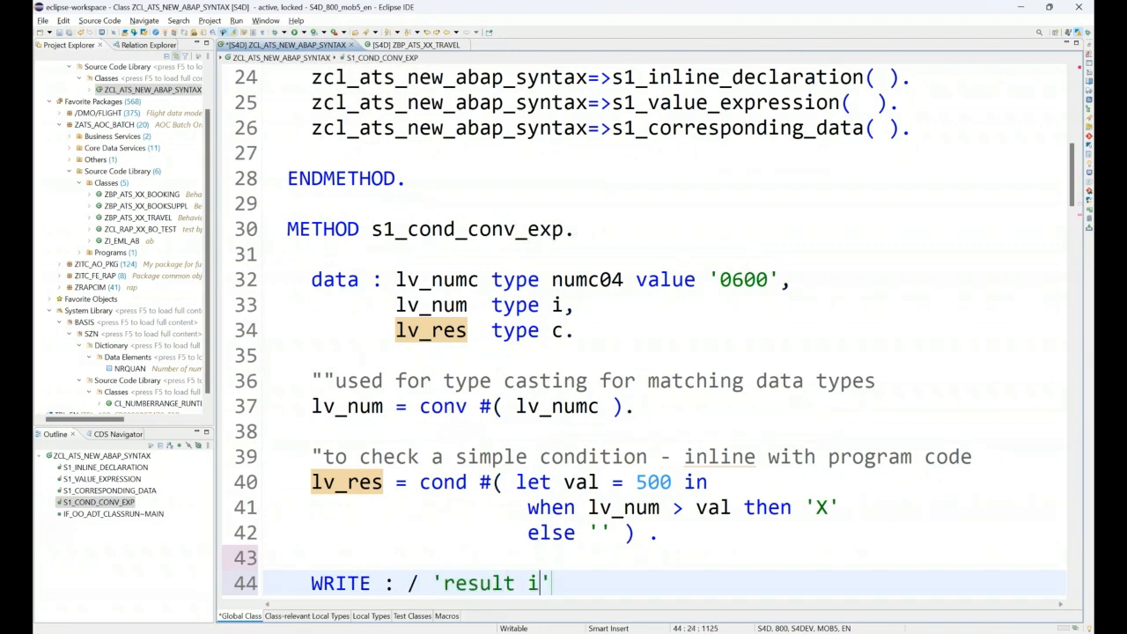
text(s ',)
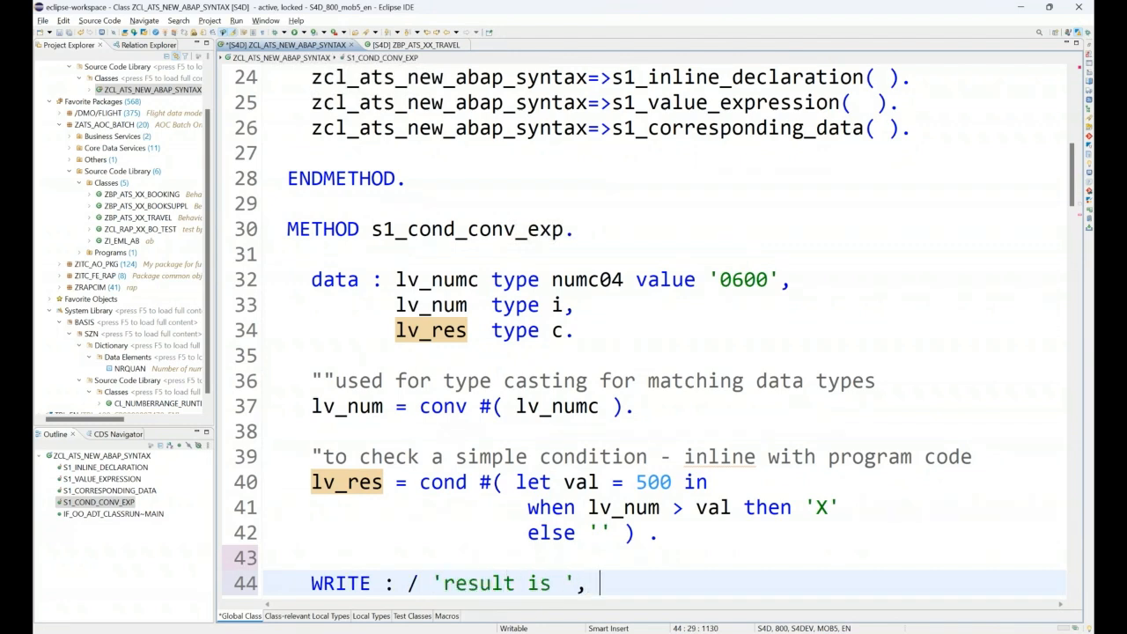
text(lv_res.)
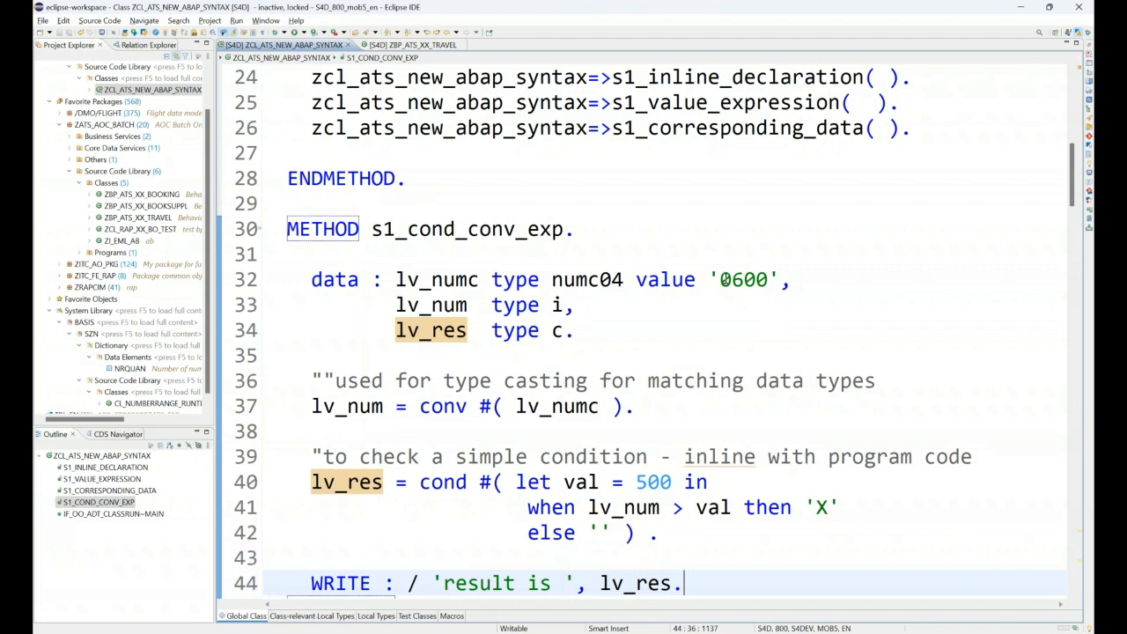
click(365, 406)
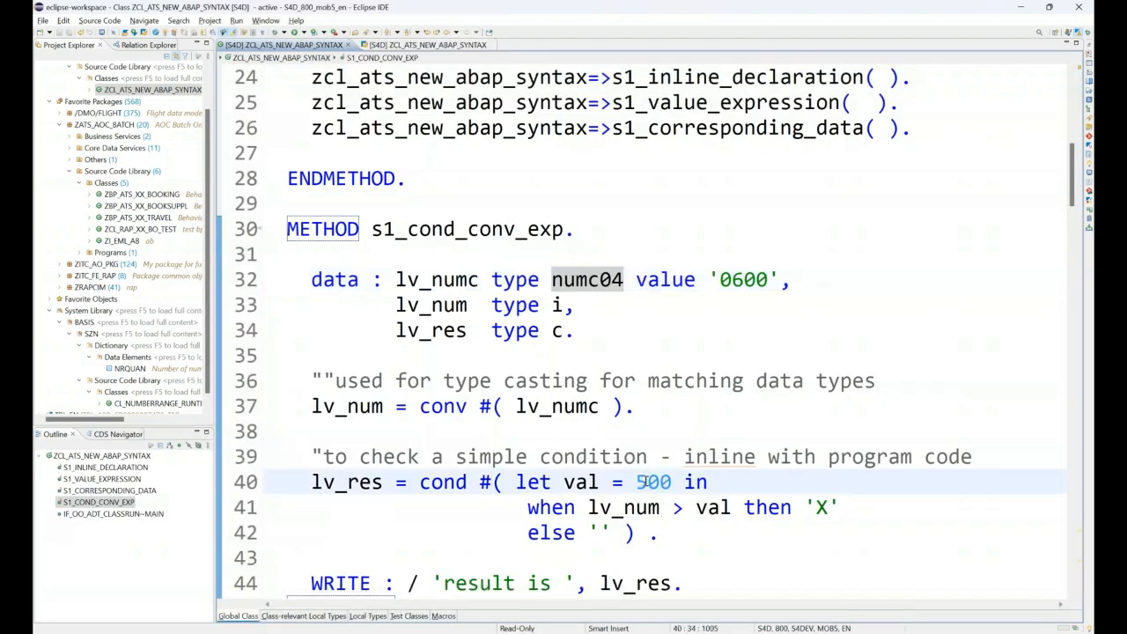
Change the LET threshold value from 500 to 800.
text(800)
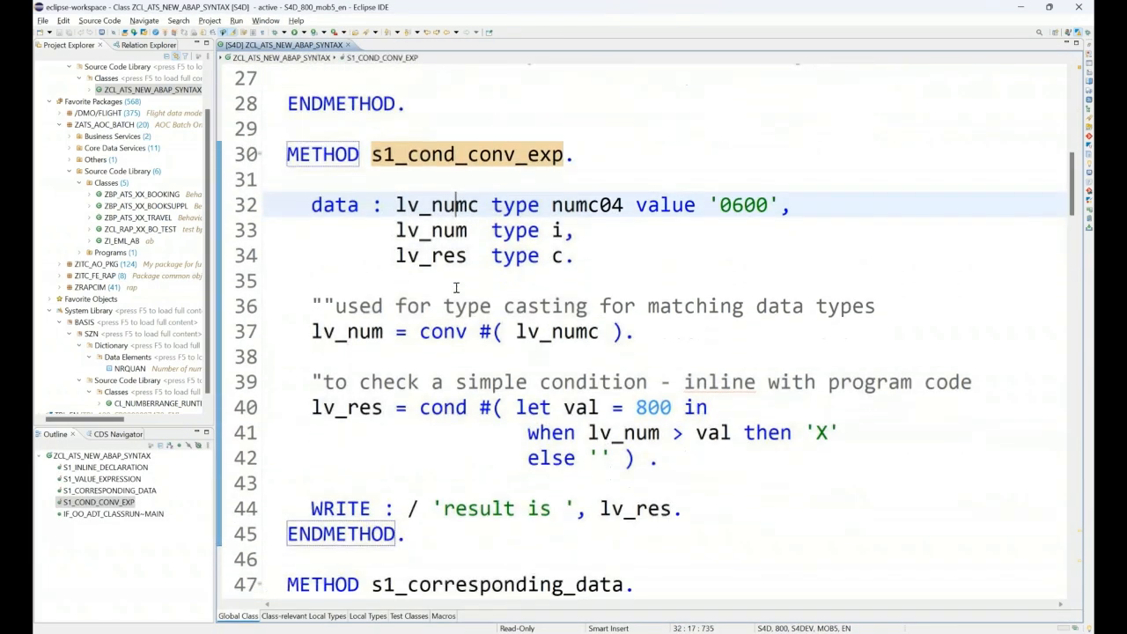
Highlight every occurrence of lv_numc in the method.
double_click(436, 204)
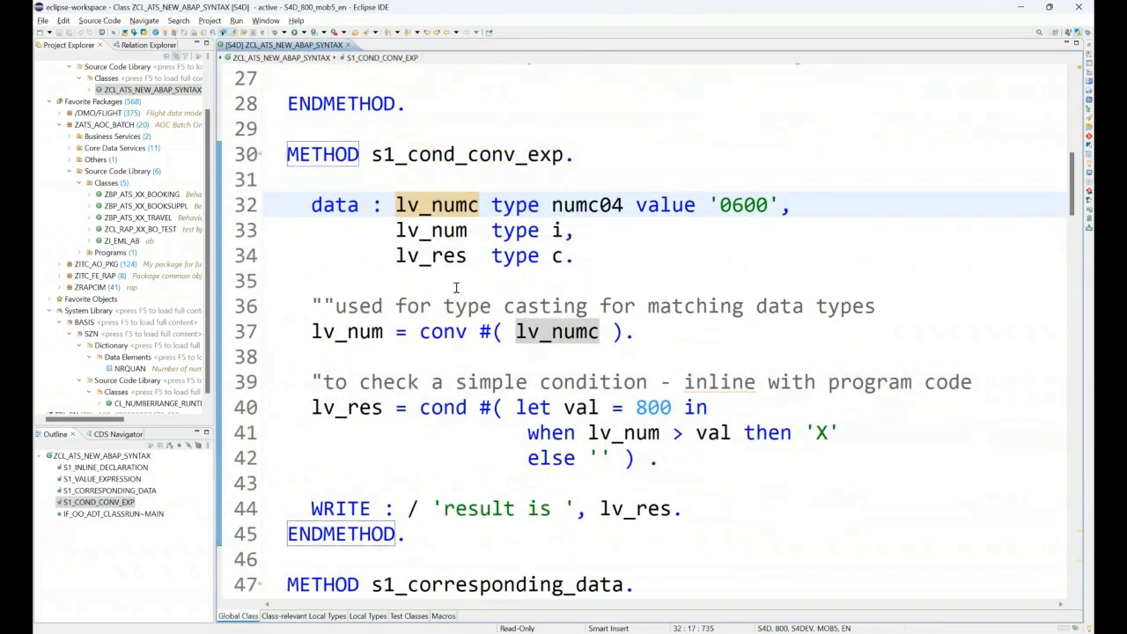